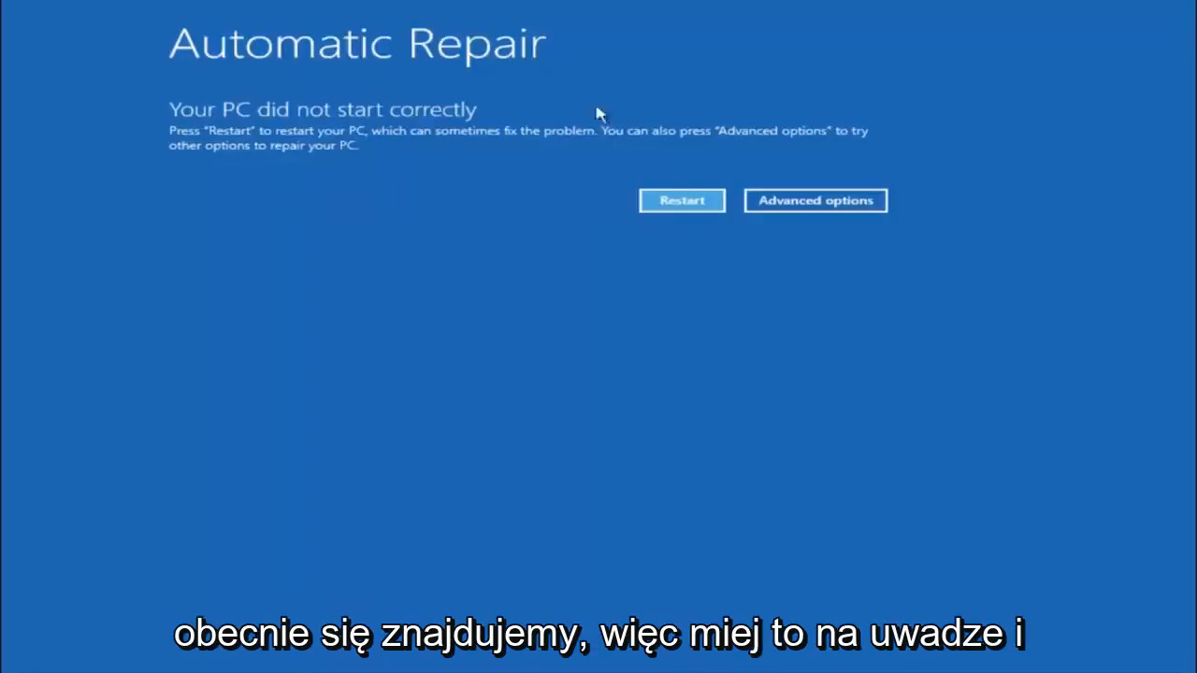
mouse_move(742, 349)
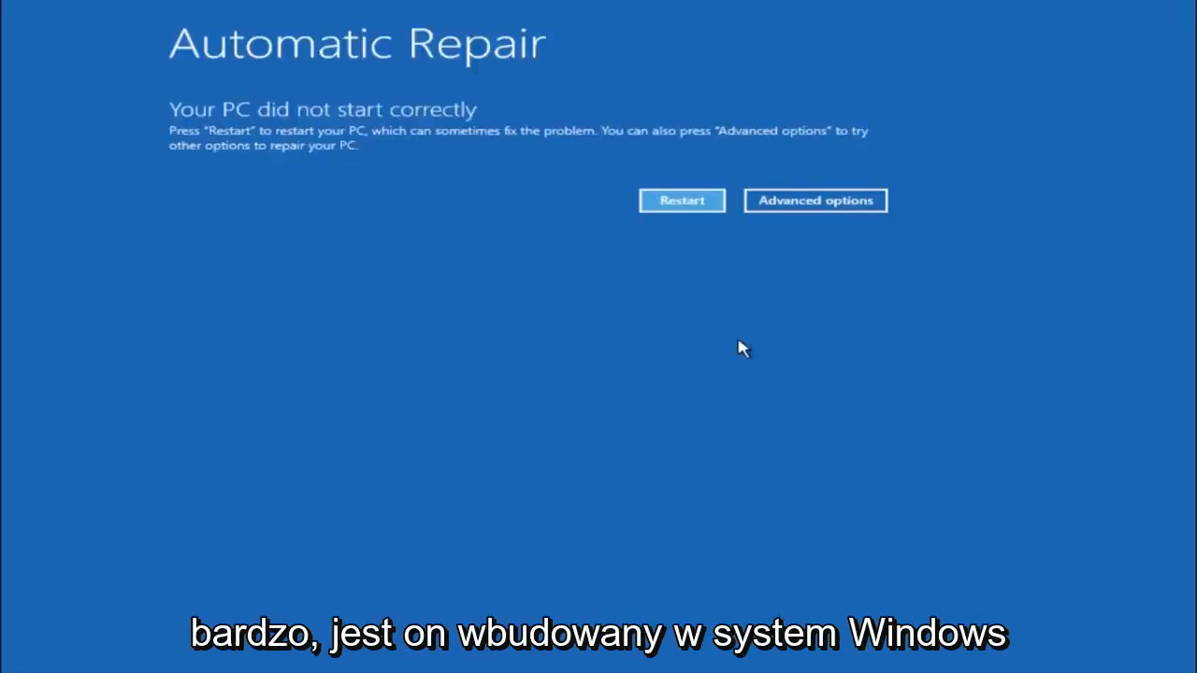
mouse_move(30, 185)
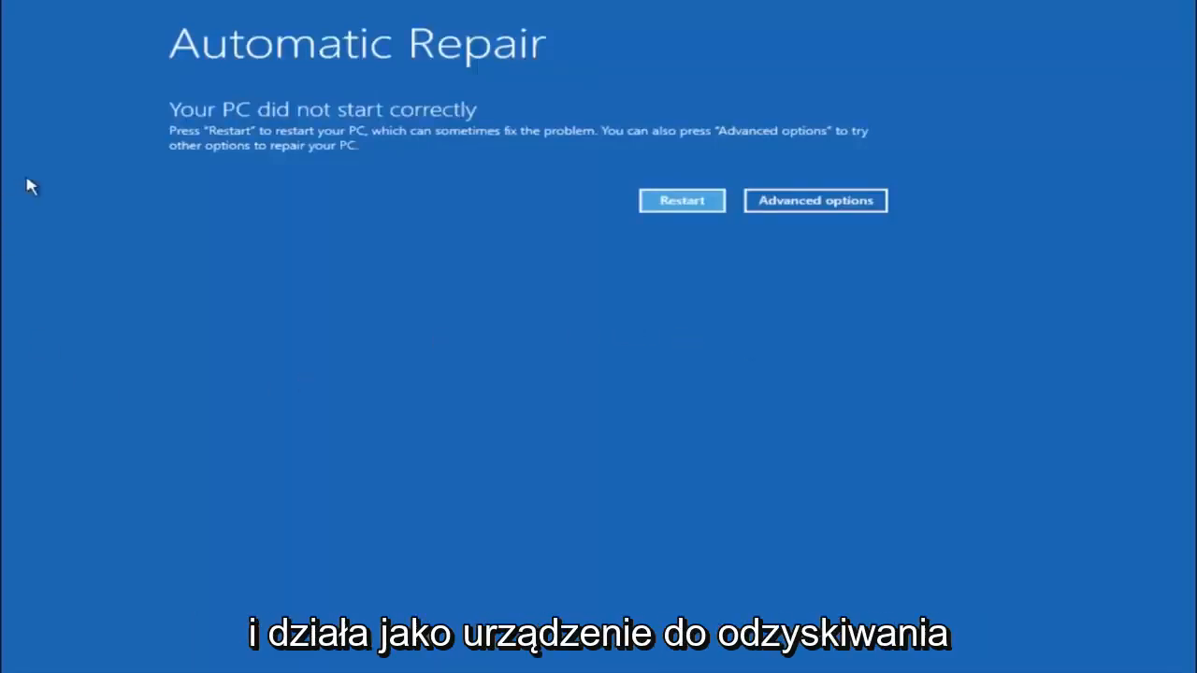
mouse_move(238, 178)
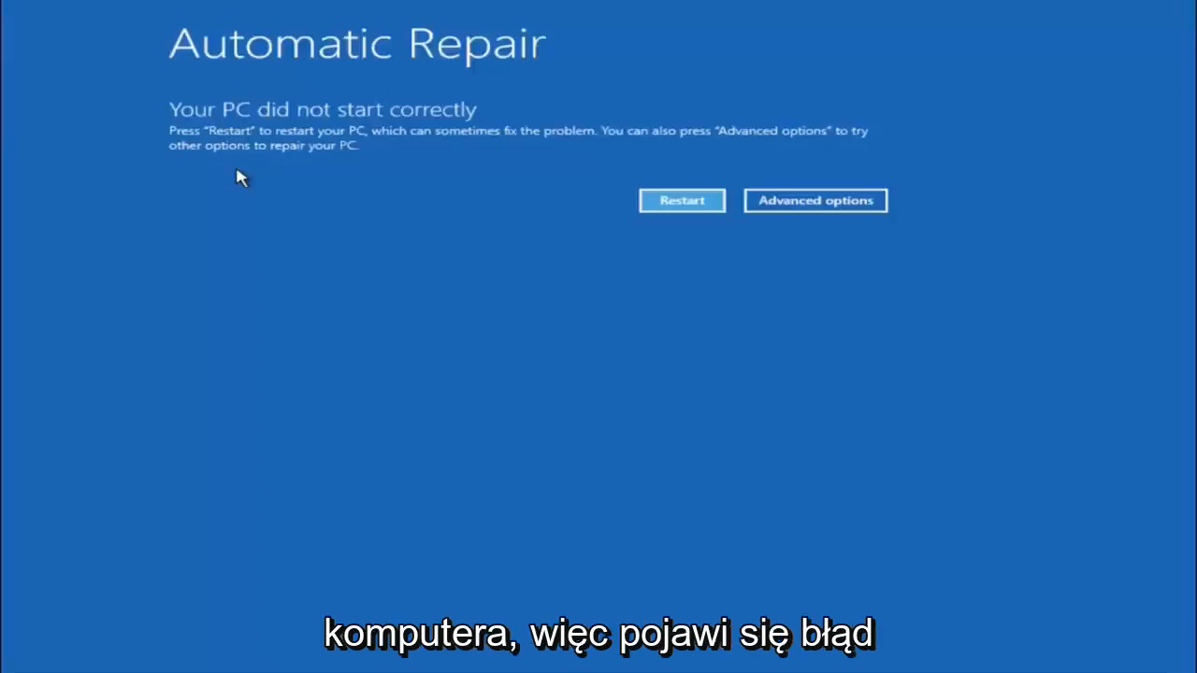
mouse_move(199, 134)
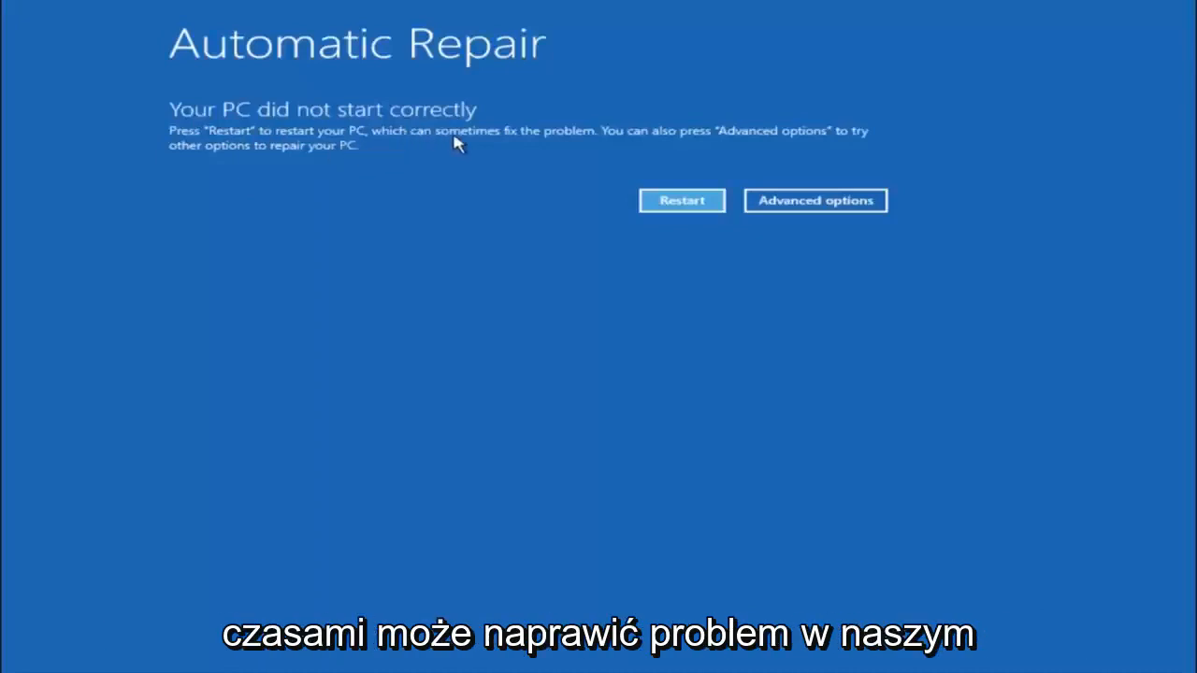
mouse_move(570, 122)
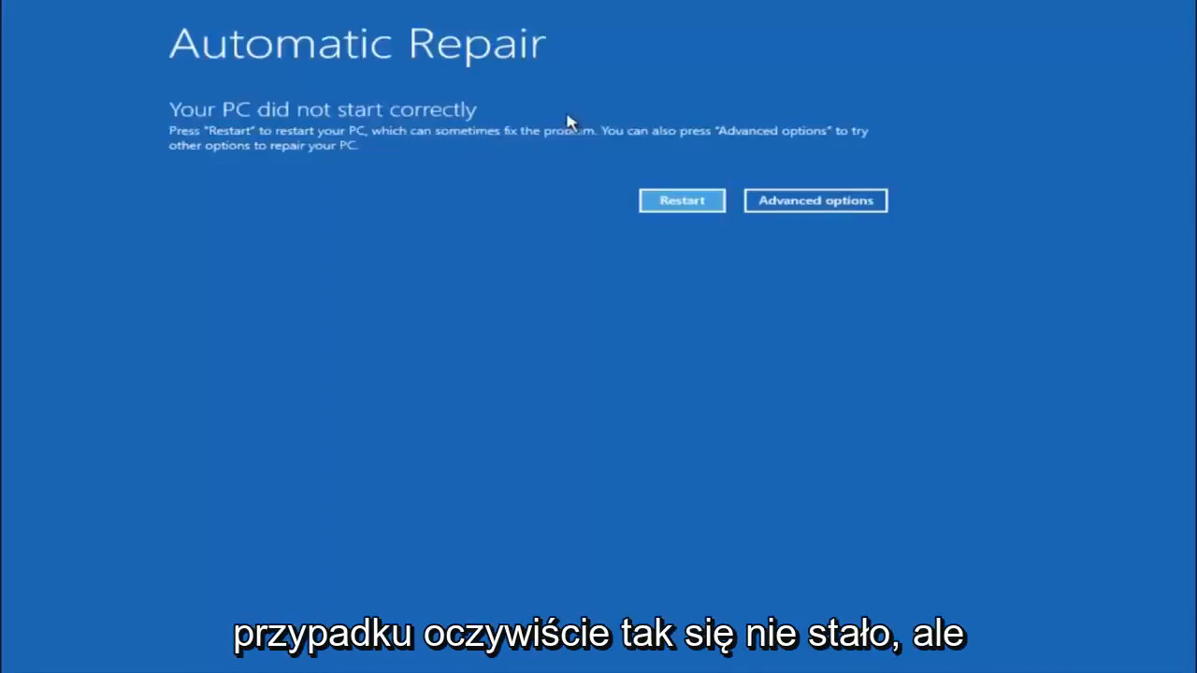
mouse_move(543, 131)
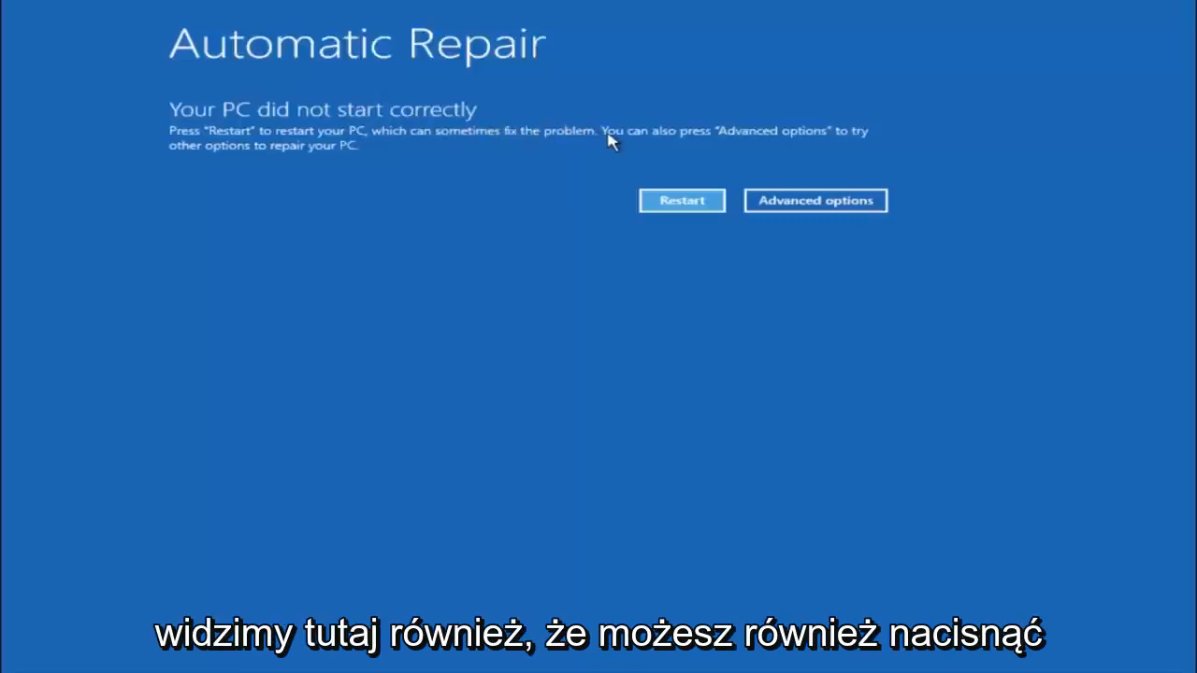
mouse_move(767, 138)
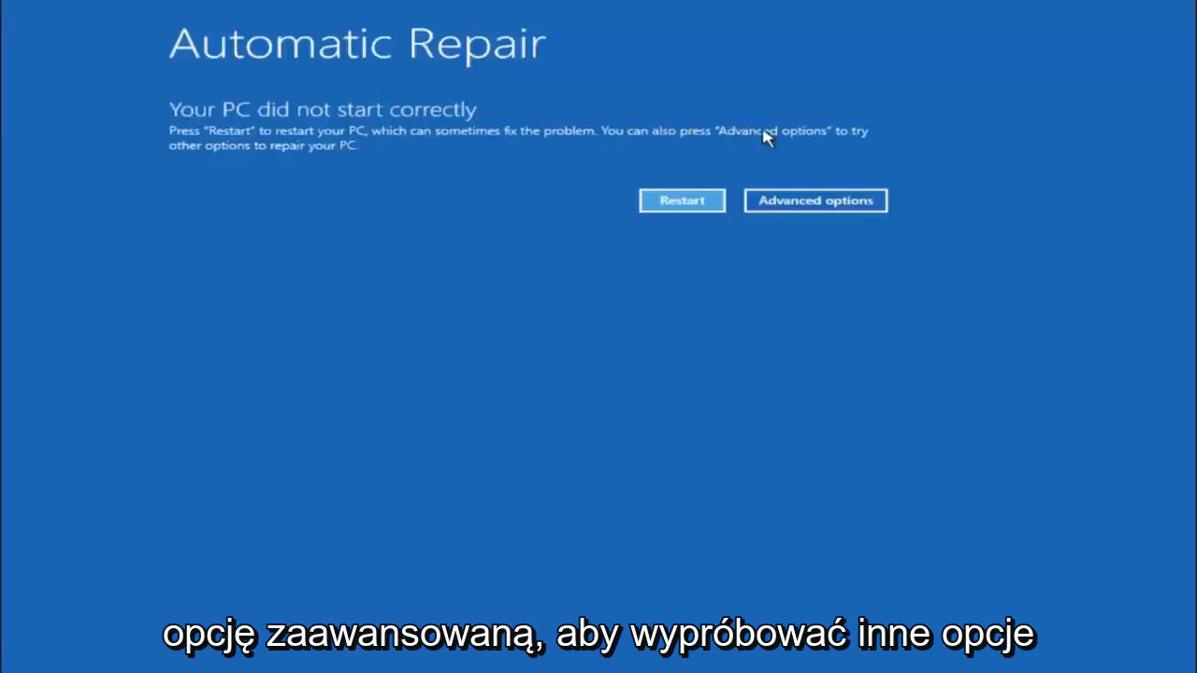
mouse_move(388, 160)
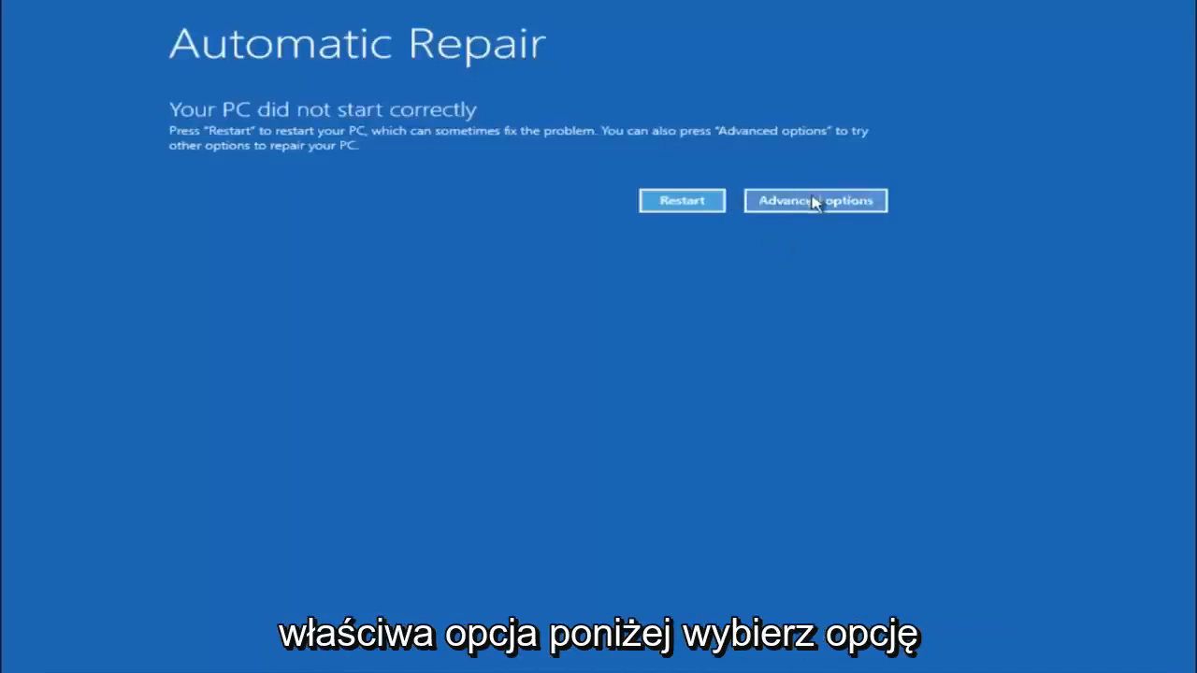
Step: From the Automatic Repair screen, go into Advanced options to show the Choose an option menu
click(815, 200)
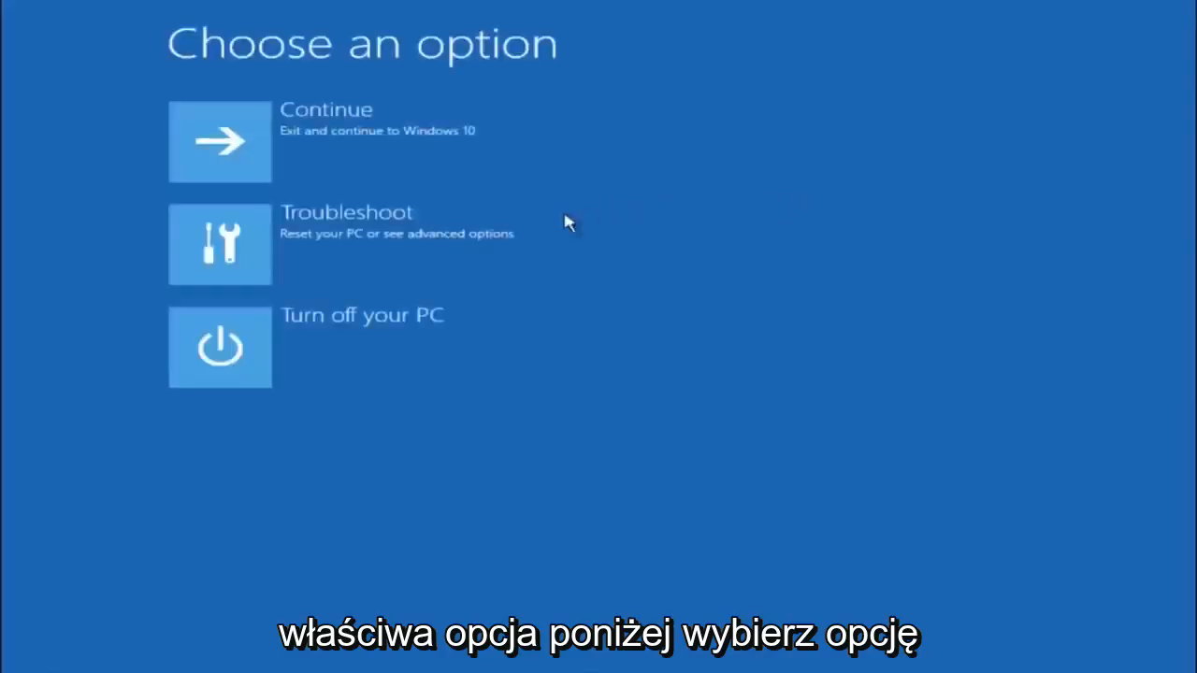
mouse_move(281, 234)
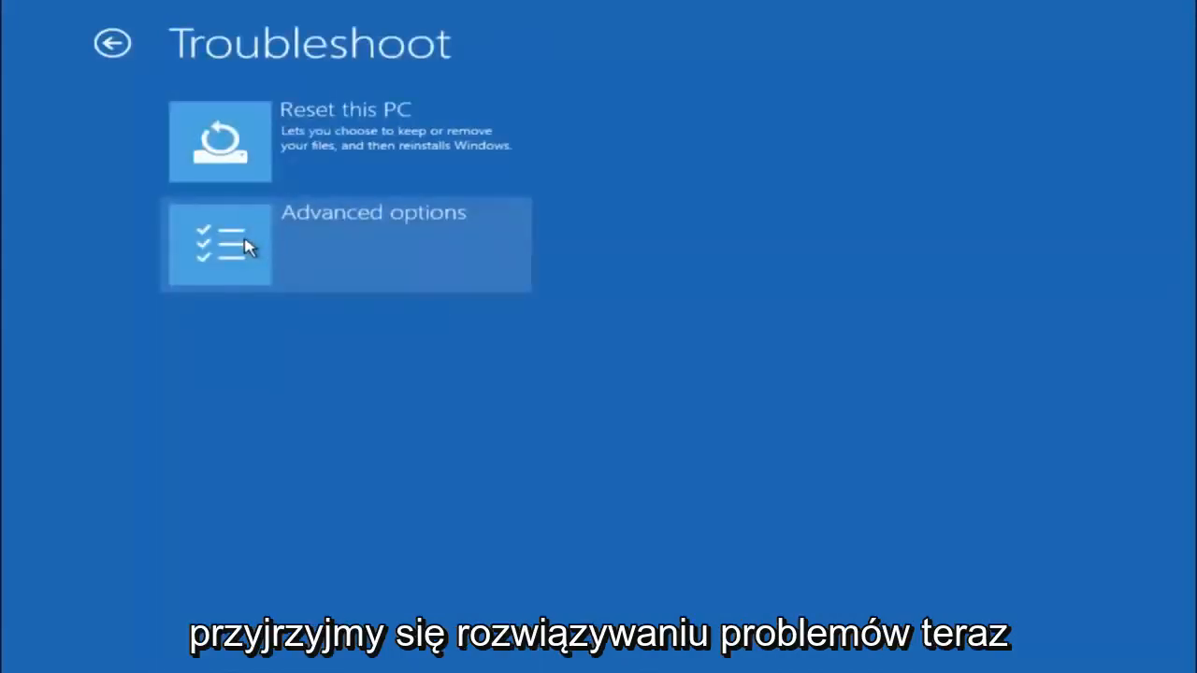
mouse_move(232, 333)
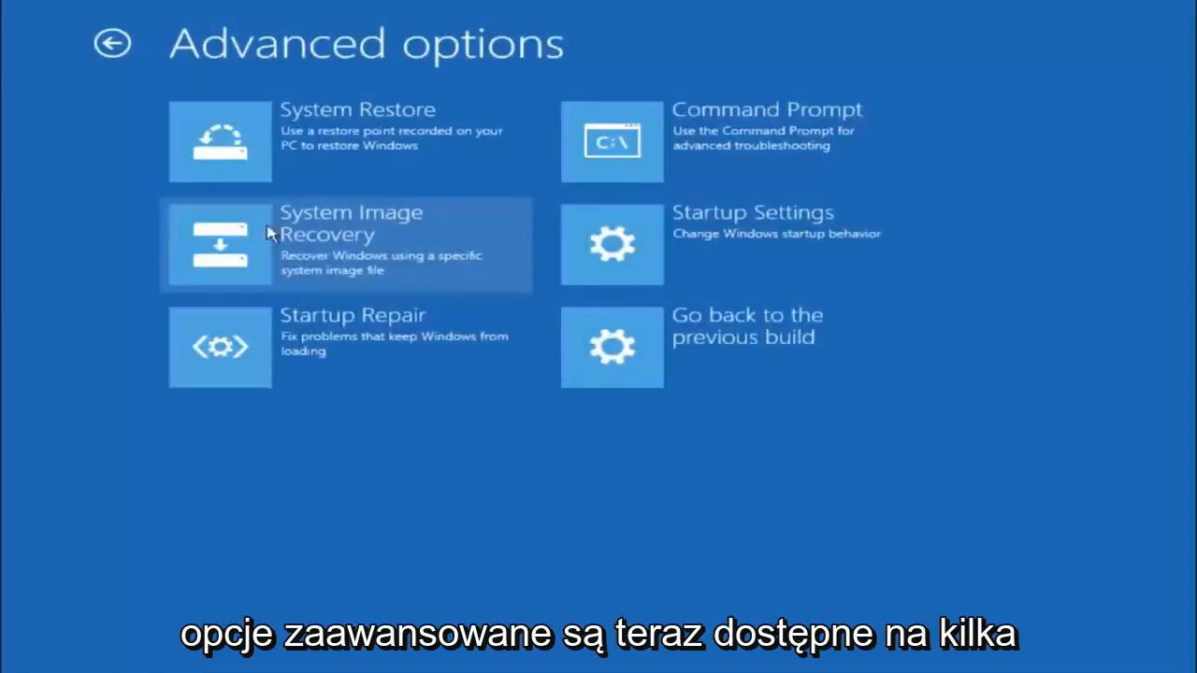
mouse_move(286, 136)
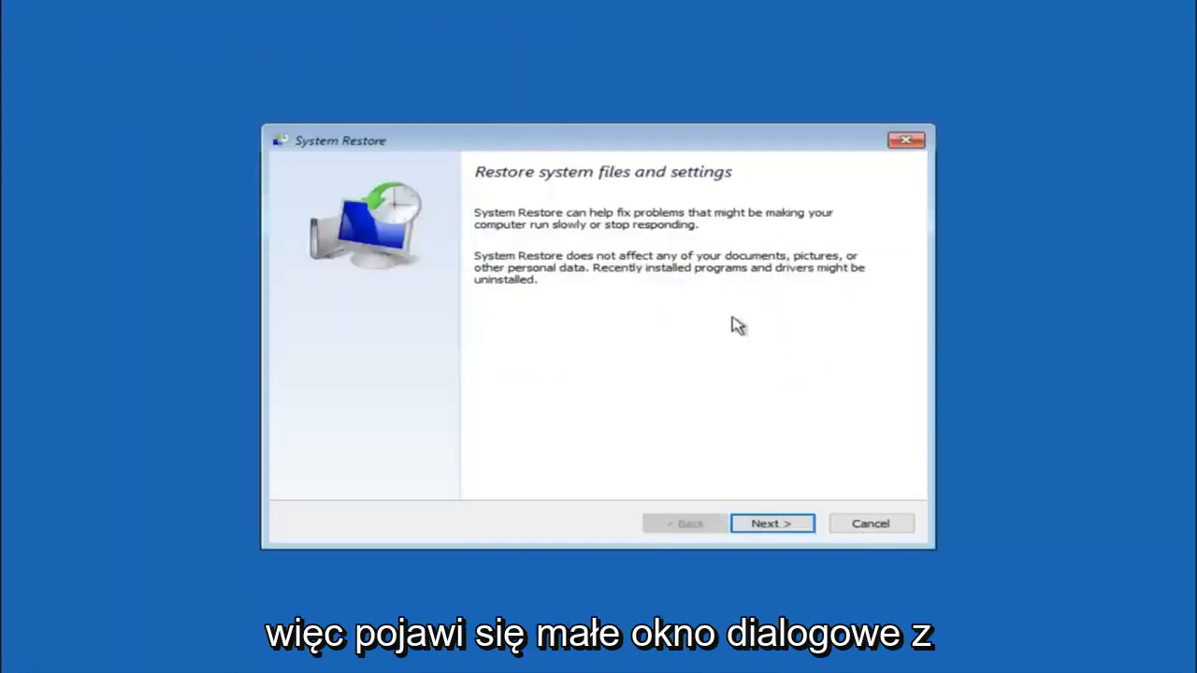
mouse_move(627, 242)
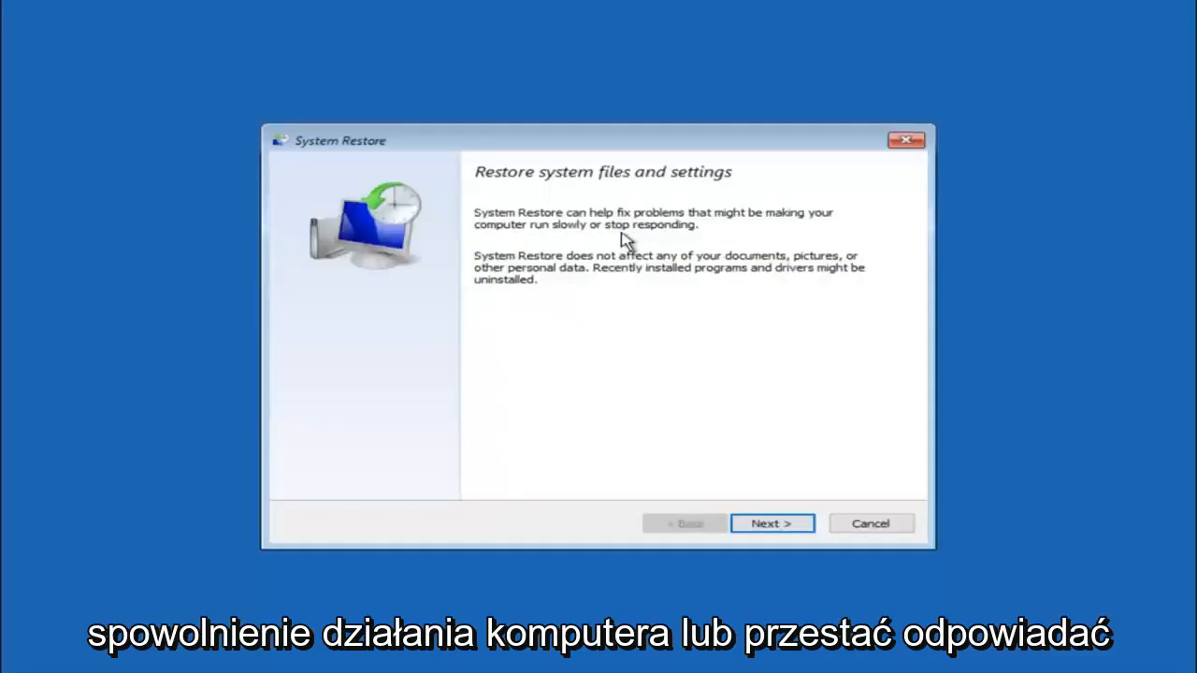
mouse_move(569, 250)
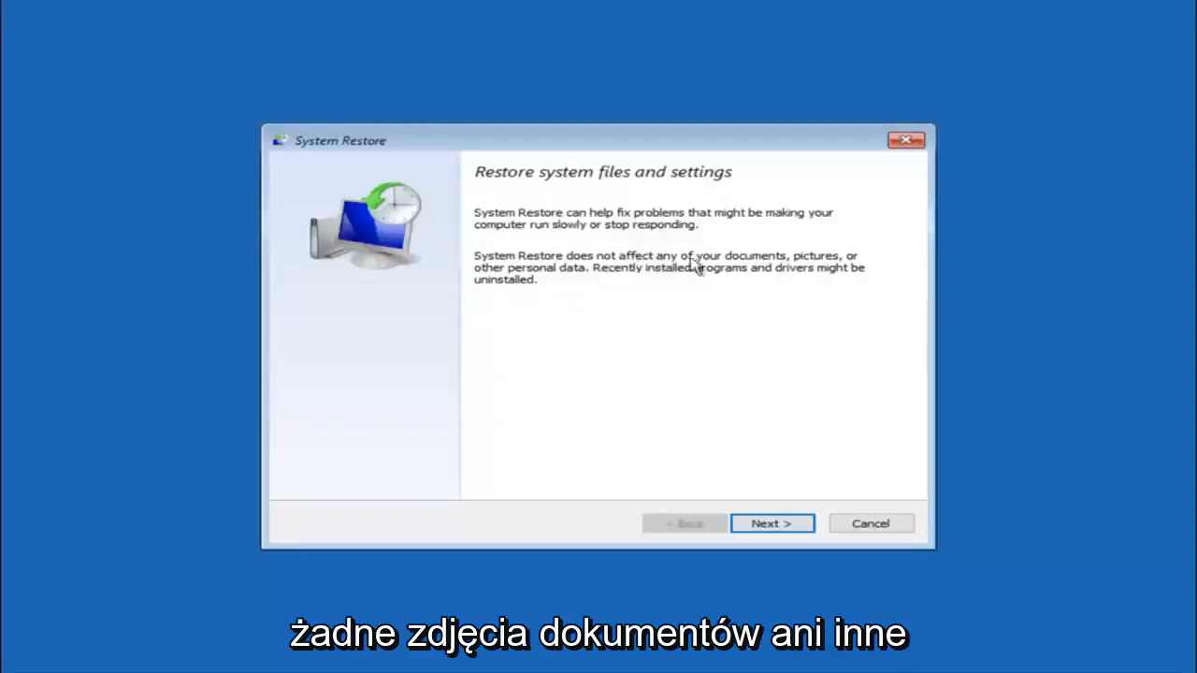
mouse_move(603, 285)
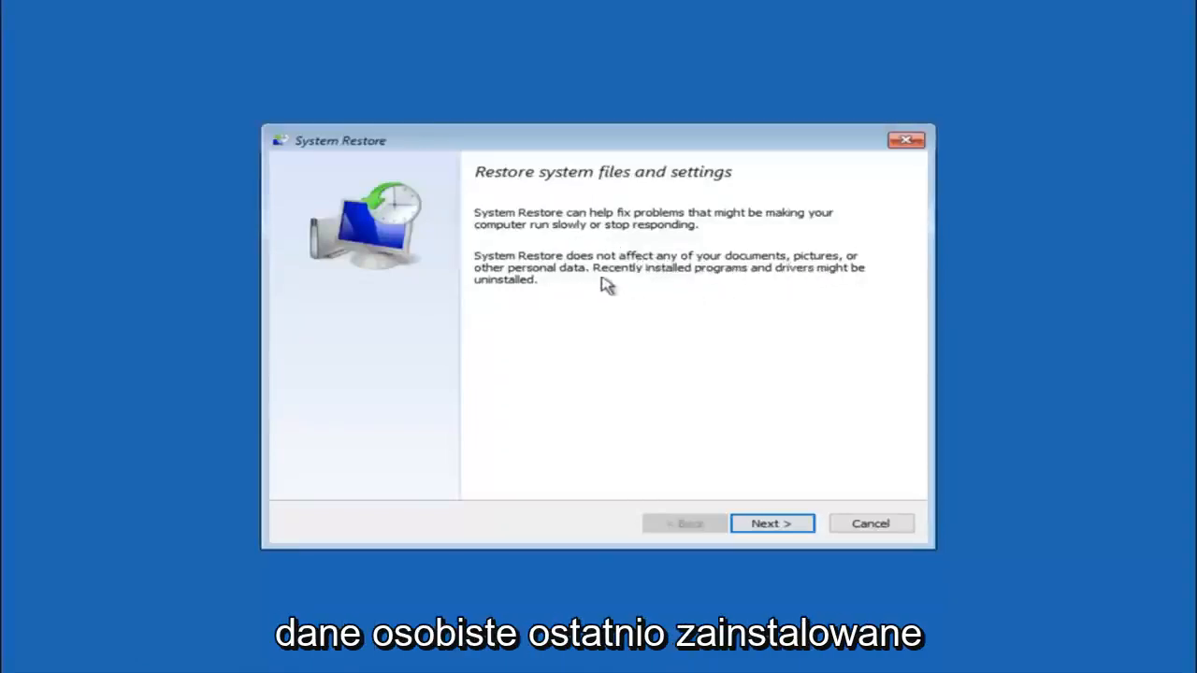
mouse_move(724, 281)
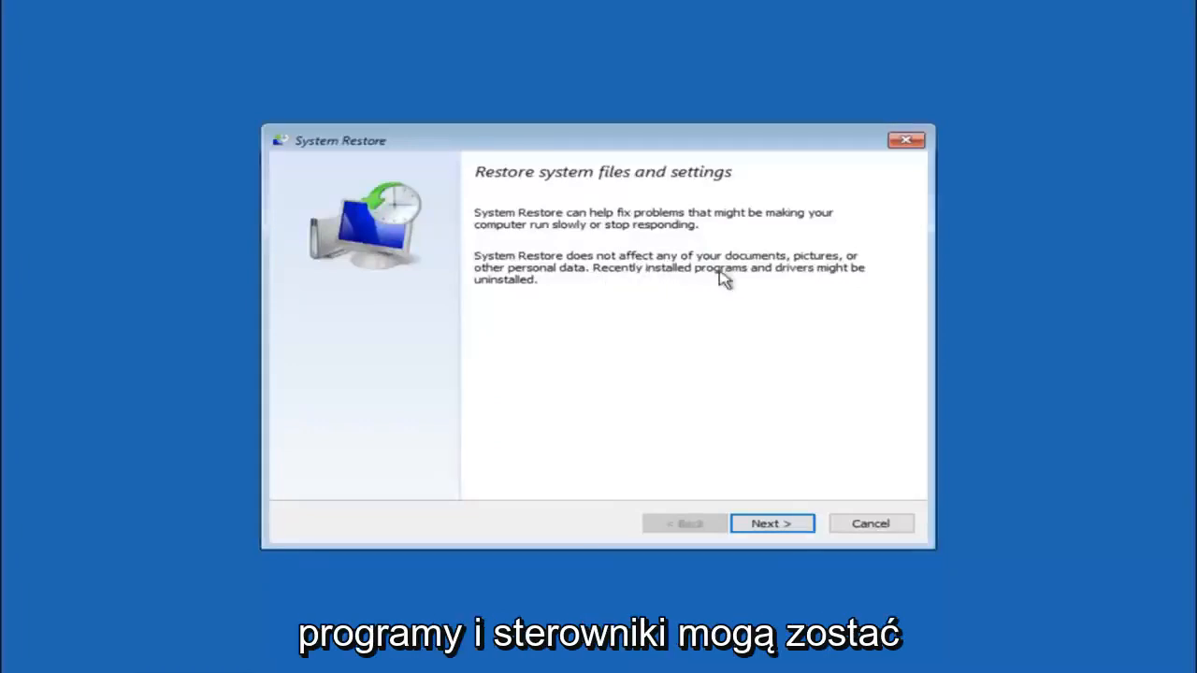
mouse_move(512, 307)
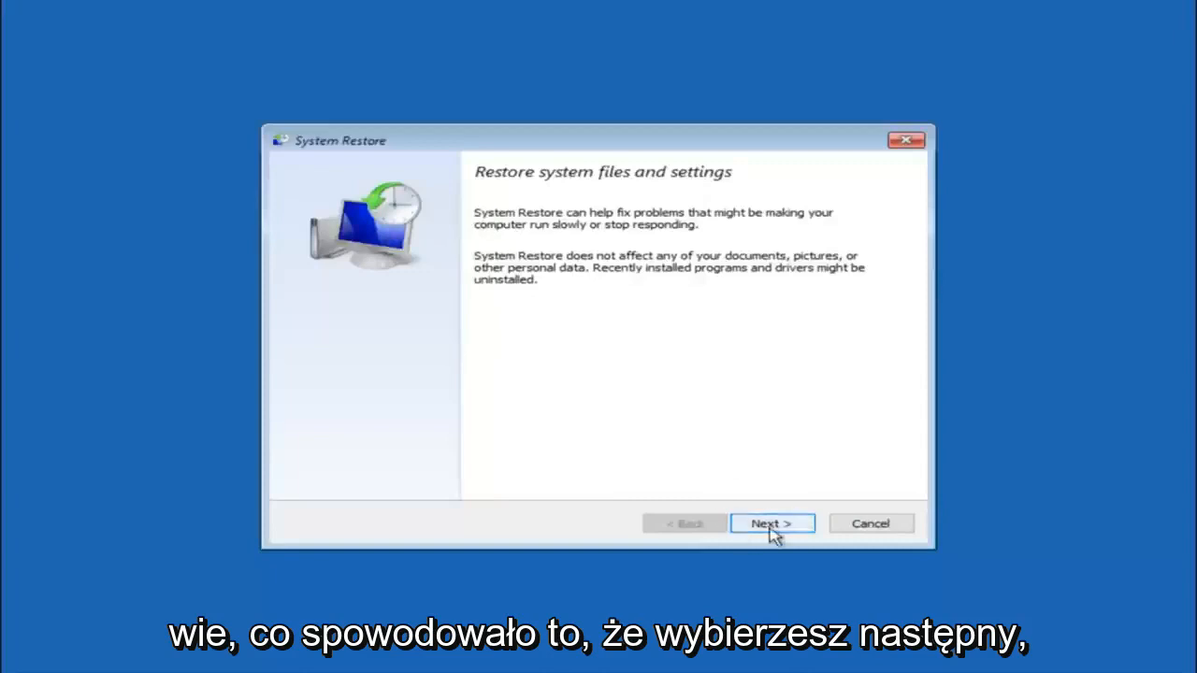
Step: Choose the 10/5/2016 'before update' restore point and advance to its confirmation page
click(770, 523)
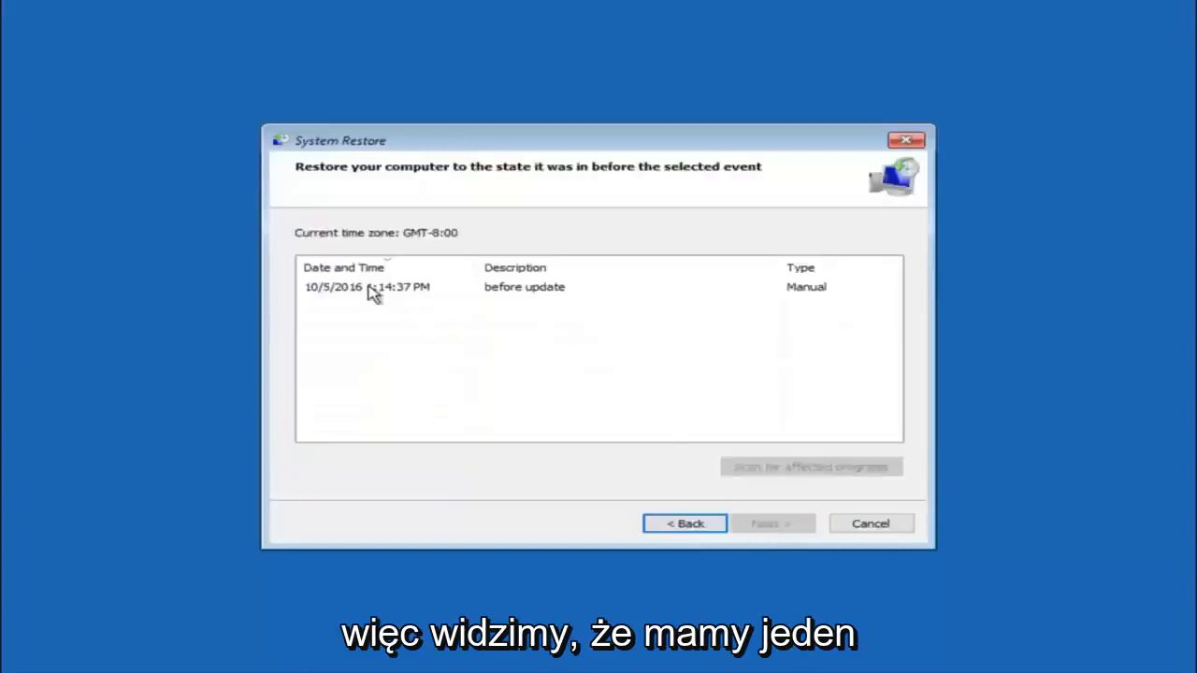
mouse_move(341, 294)
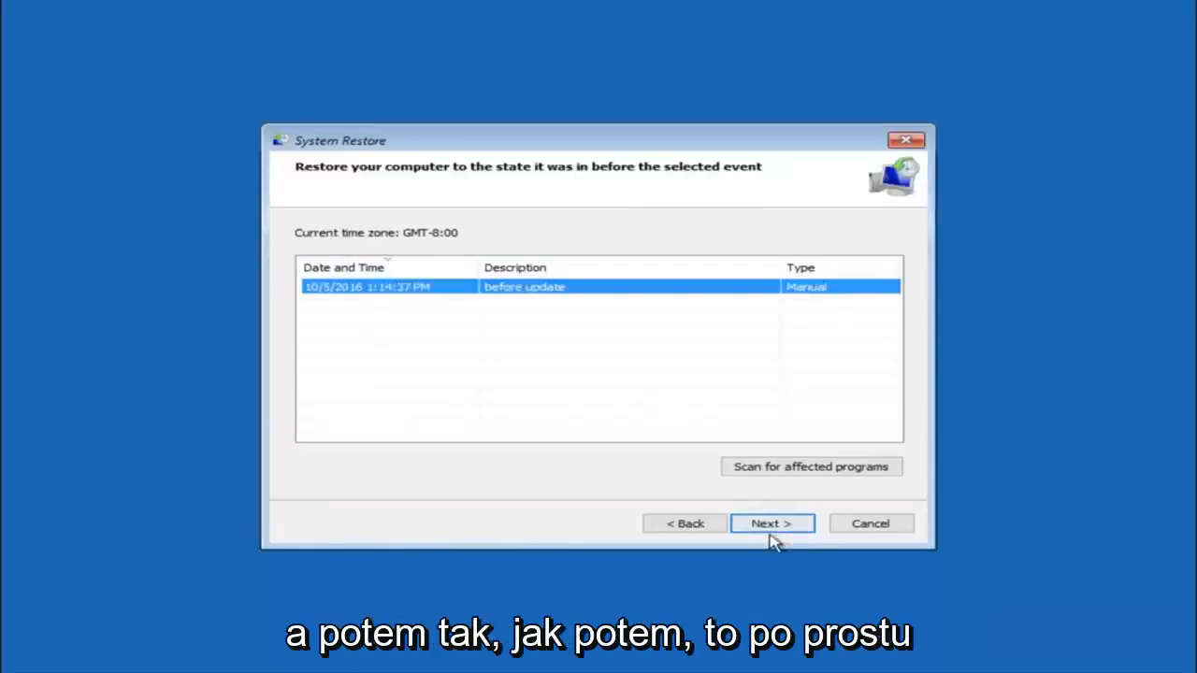
click(771, 523)
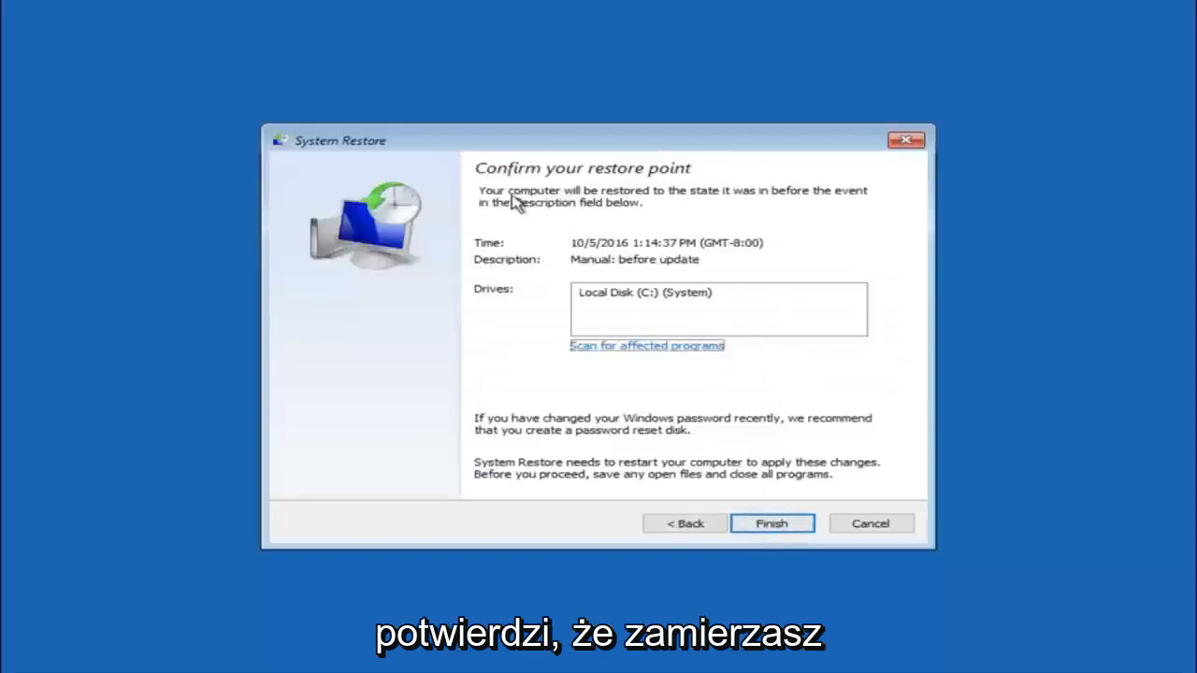
mouse_move(743, 248)
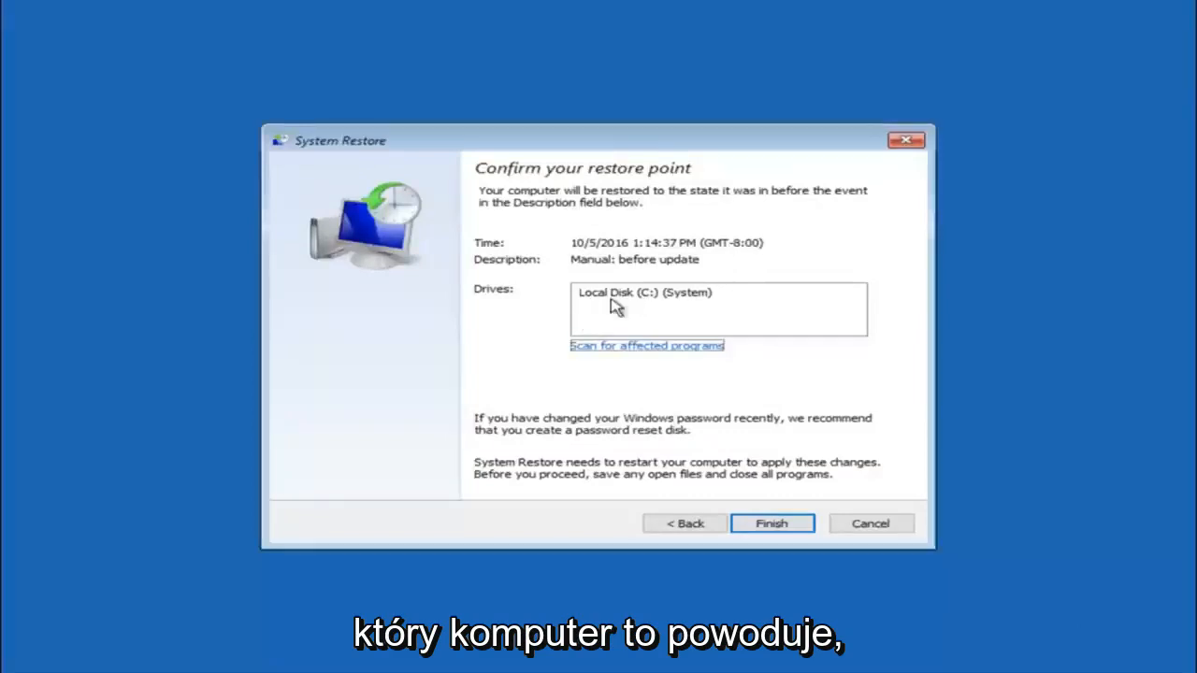
mouse_move(439, 412)
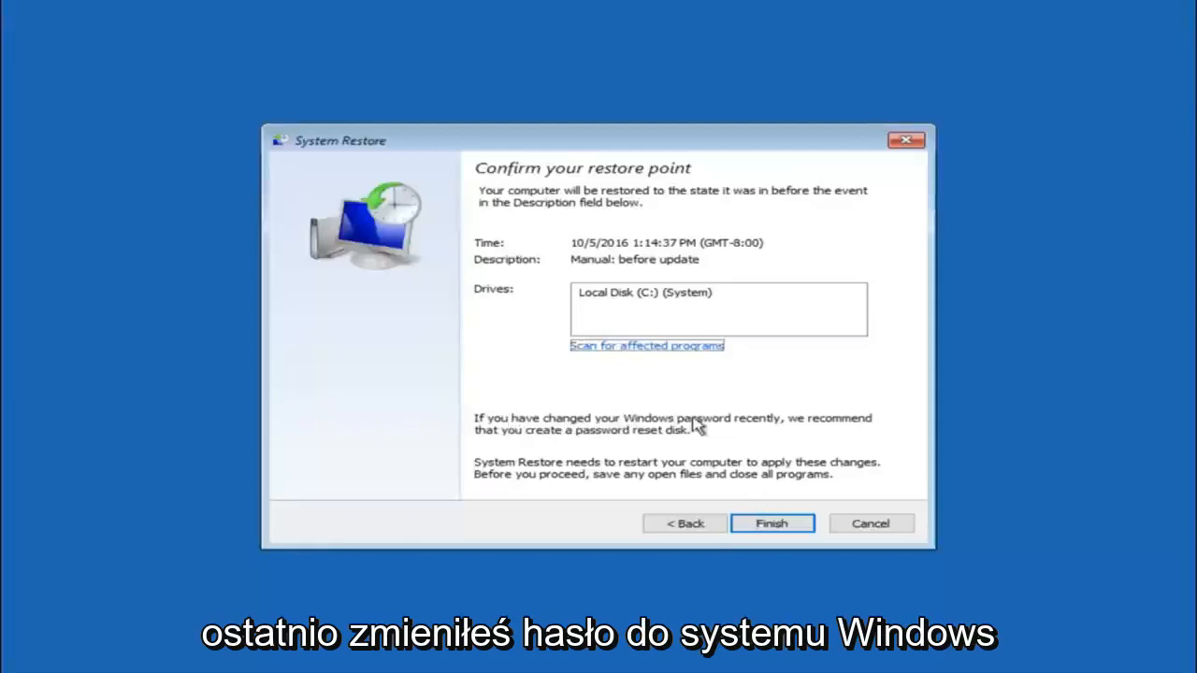
mouse_move(533, 444)
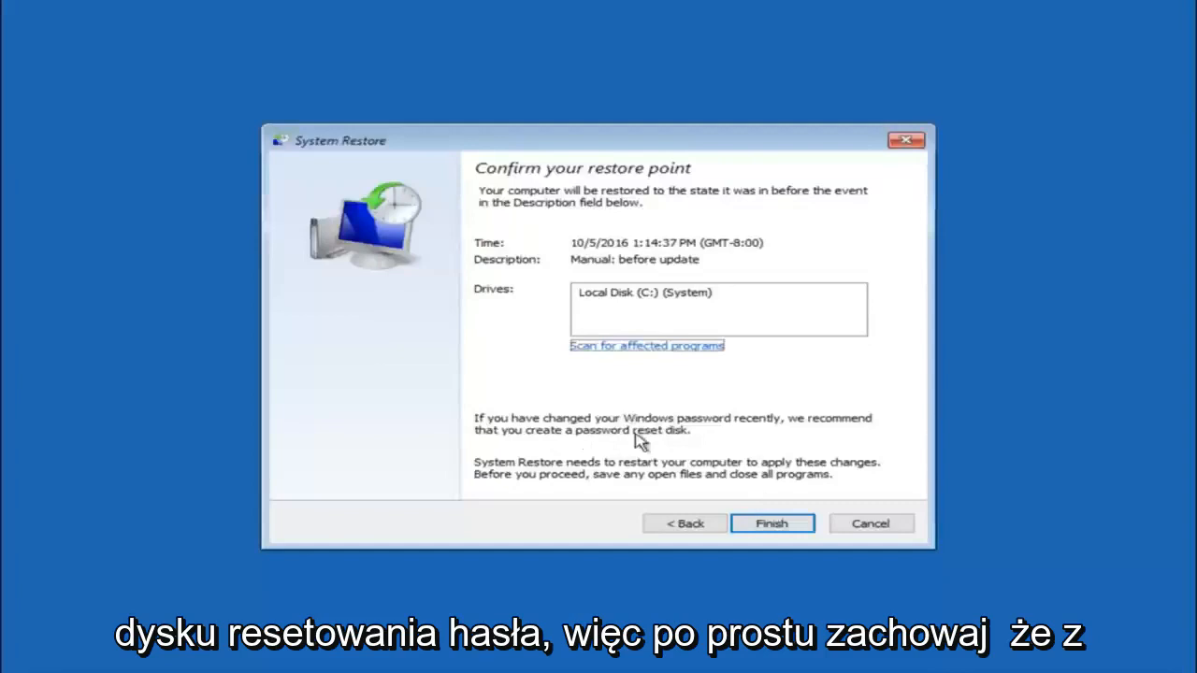
mouse_move(680, 404)
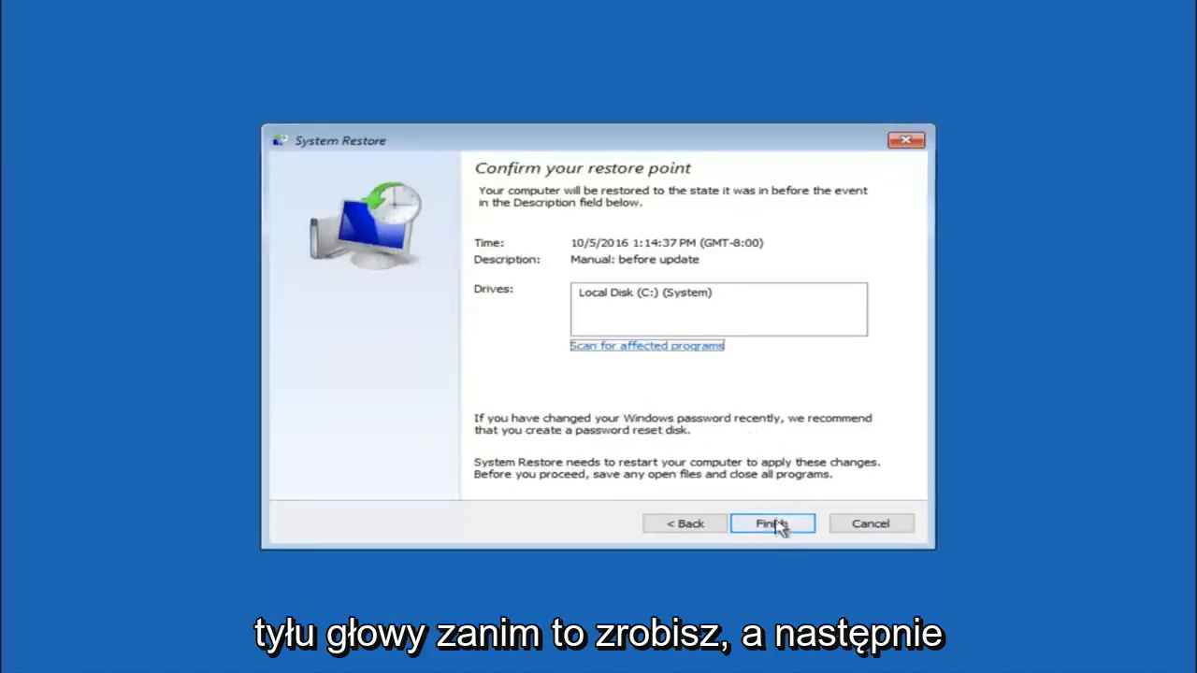
Step: Confirm and finish the 'Manual: before update' restore for Local Disk (C:)
click(770, 522)
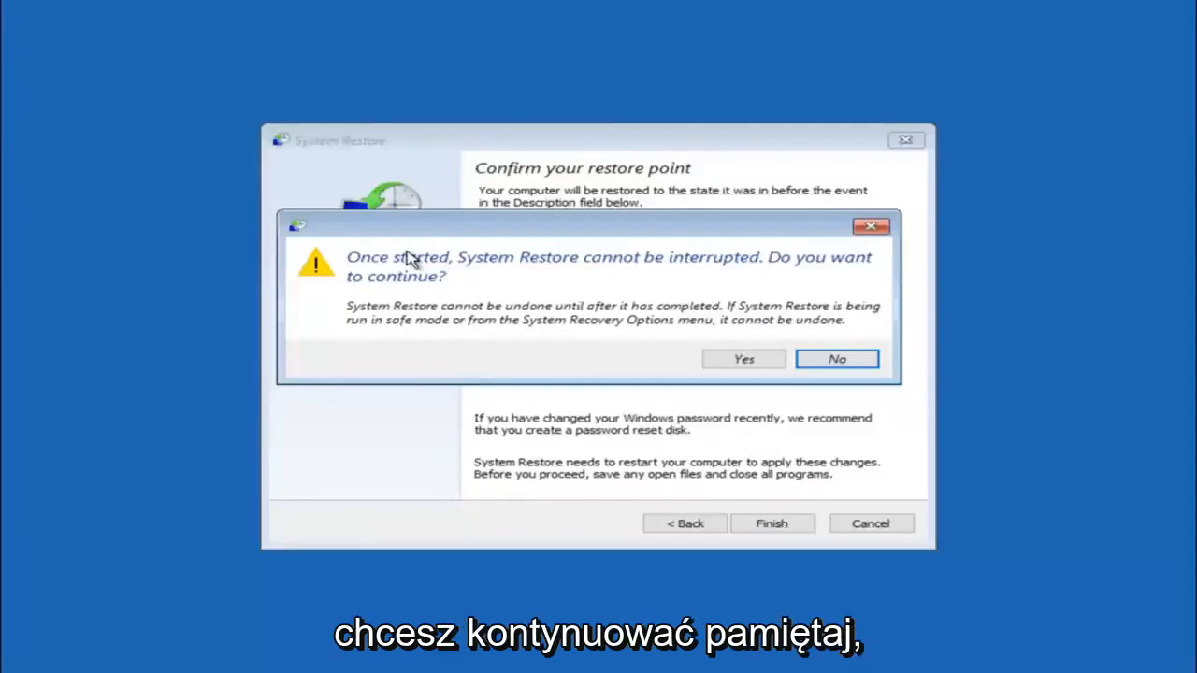
mouse_move(419, 295)
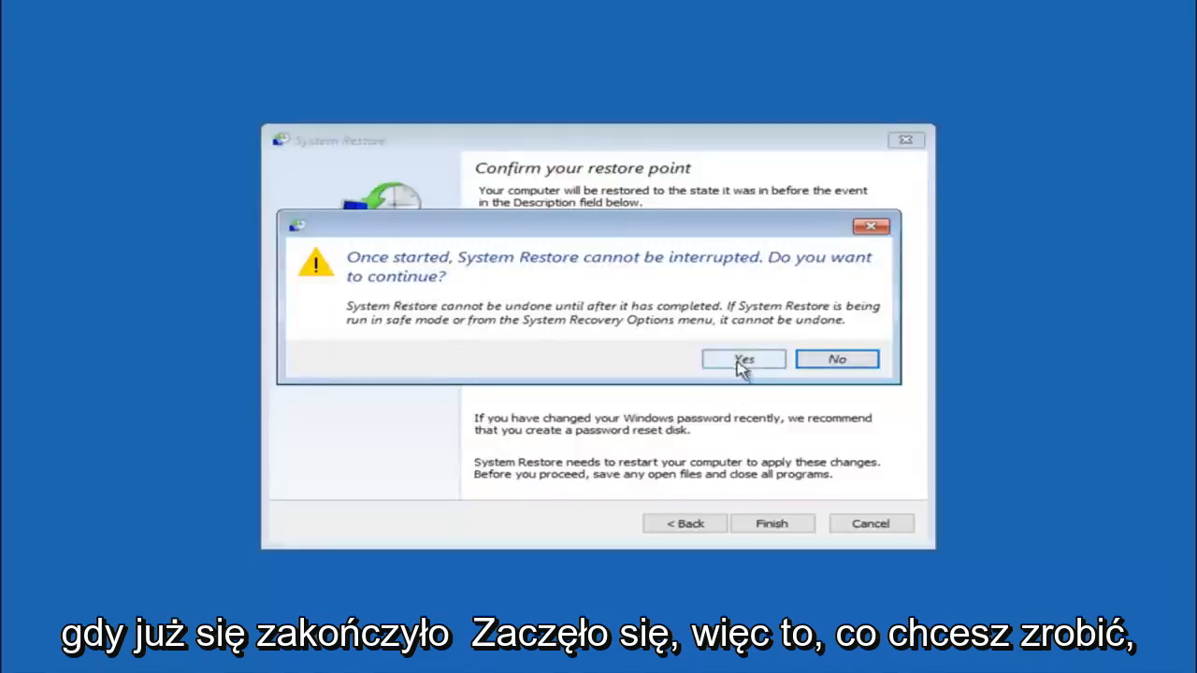
Step: Approve the uninterruptible restore to 10/5/2016, then restart the PC once it succeeds
click(743, 359)
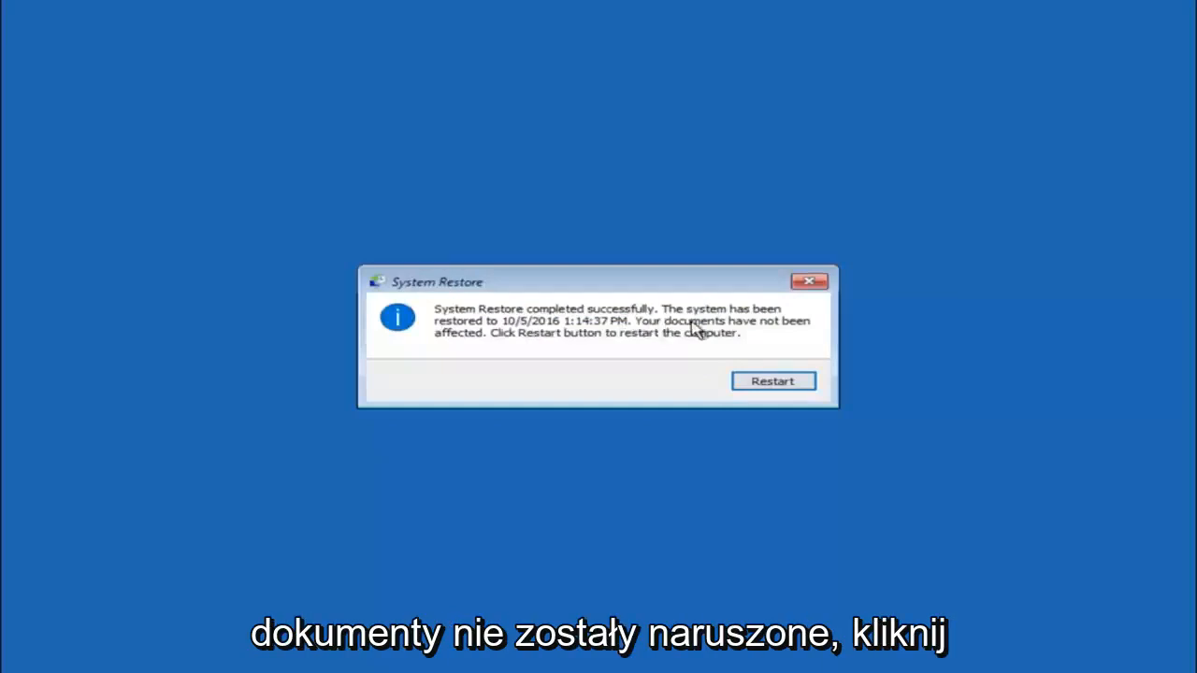
mouse_move(699, 381)
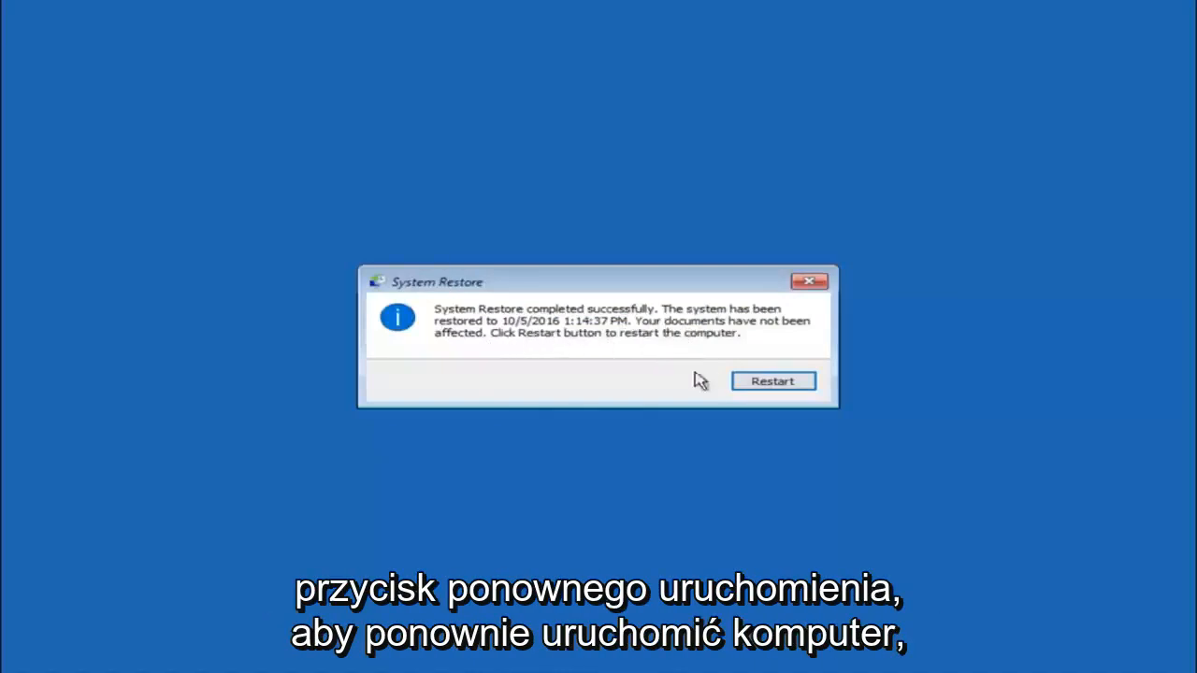
click(773, 380)
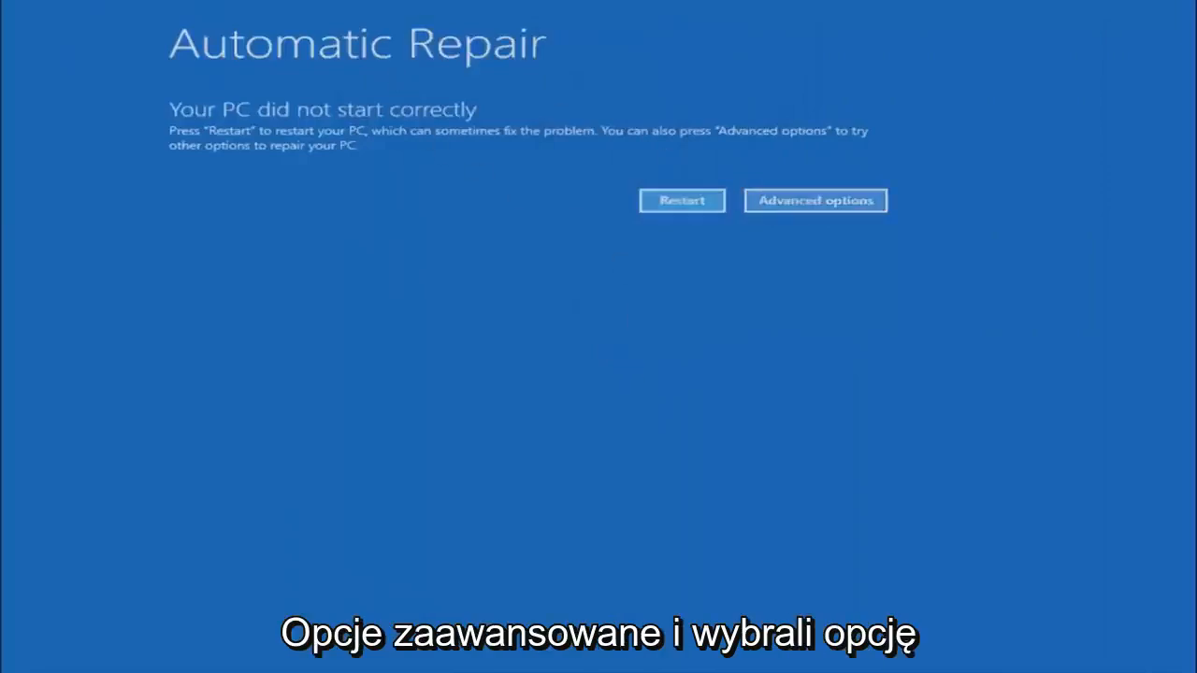
Step: Go through Advanced options and Troubleshoot to launch Startup Repair
click(814, 200)
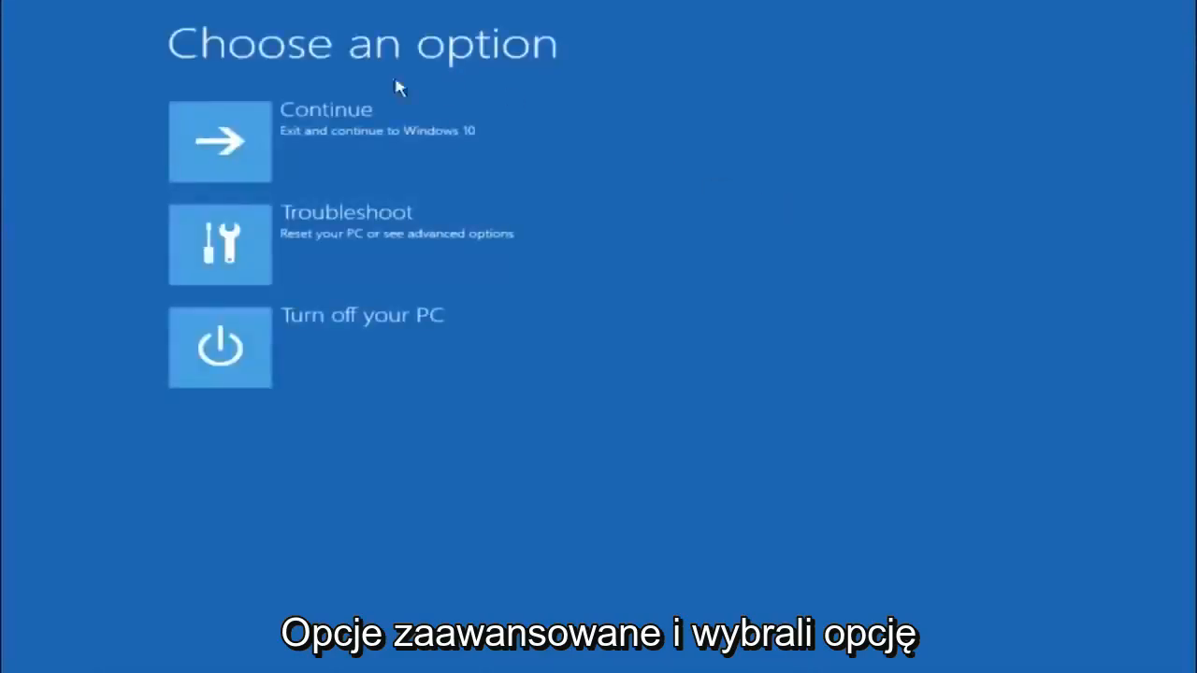
mouse_move(346, 243)
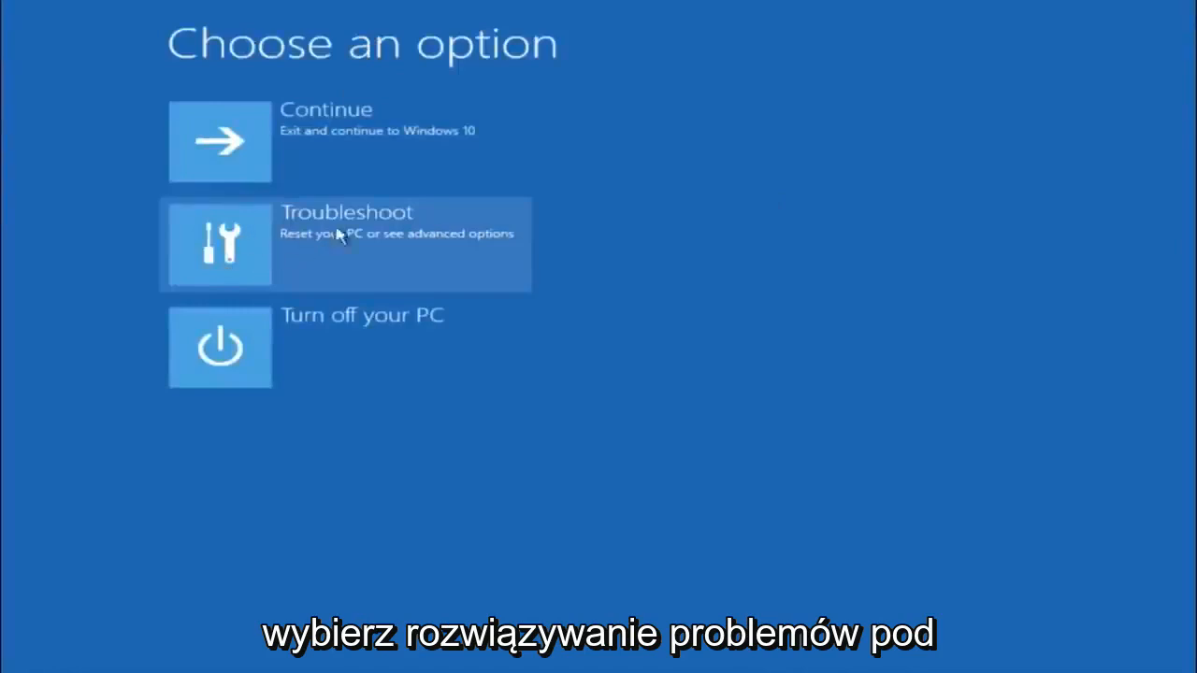
click(346, 243)
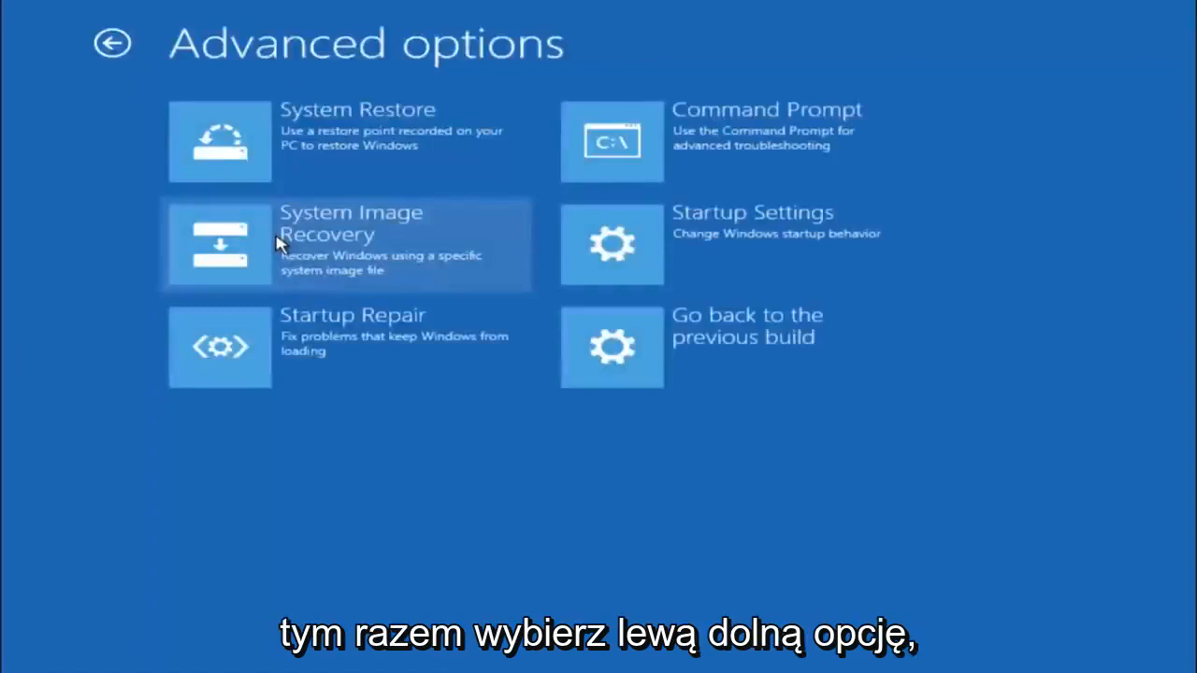
mouse_move(225, 307)
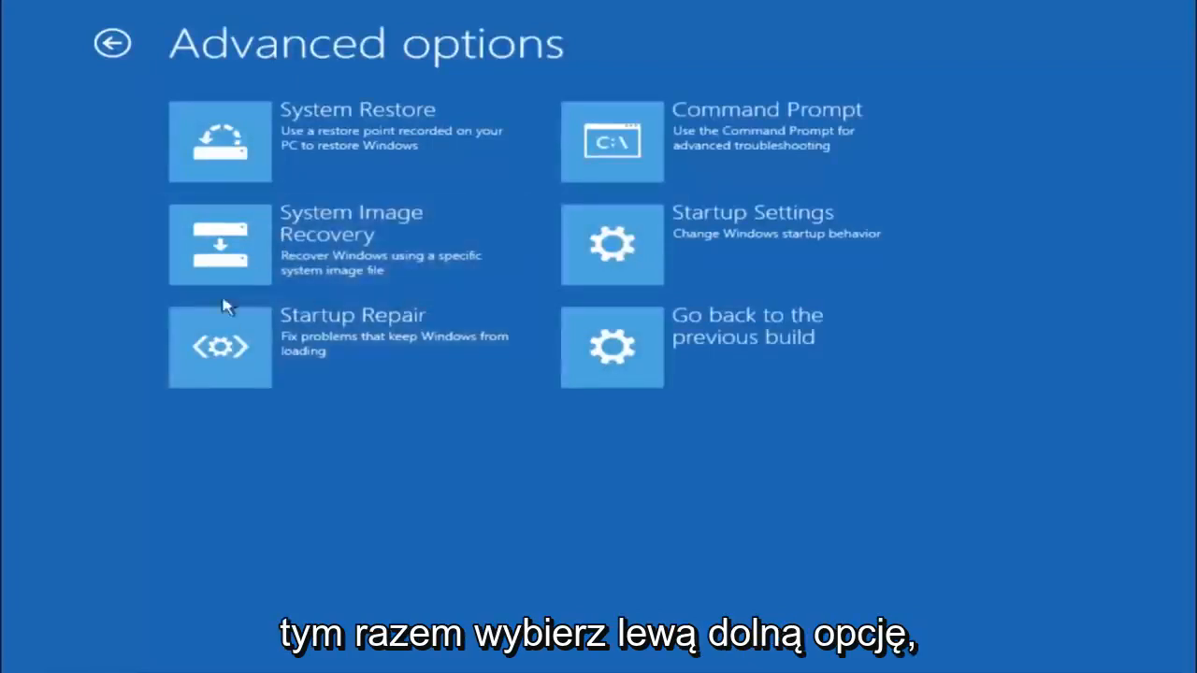
mouse_move(370, 332)
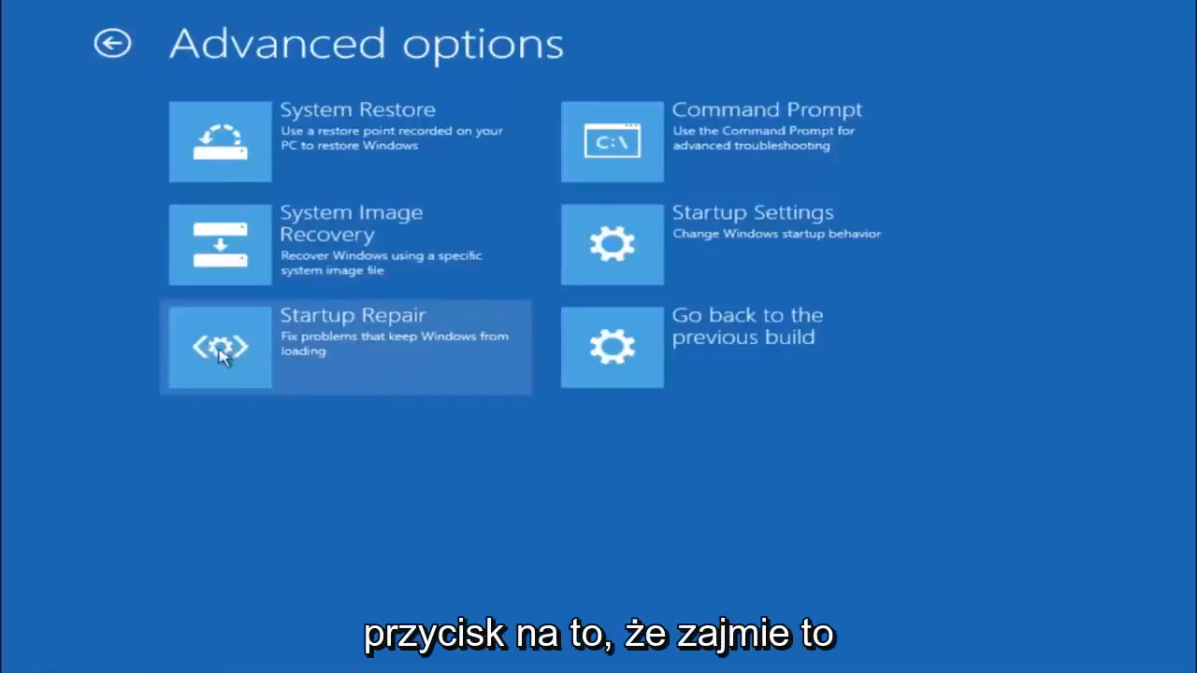
click(220, 347)
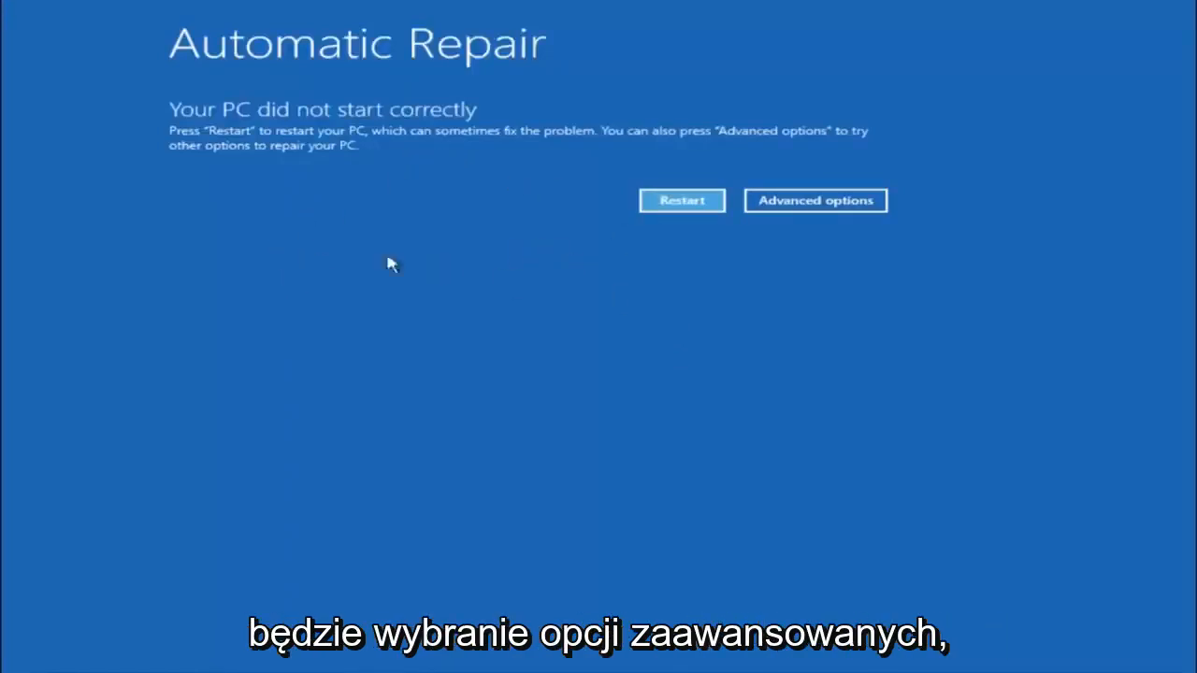
mouse_move(814, 200)
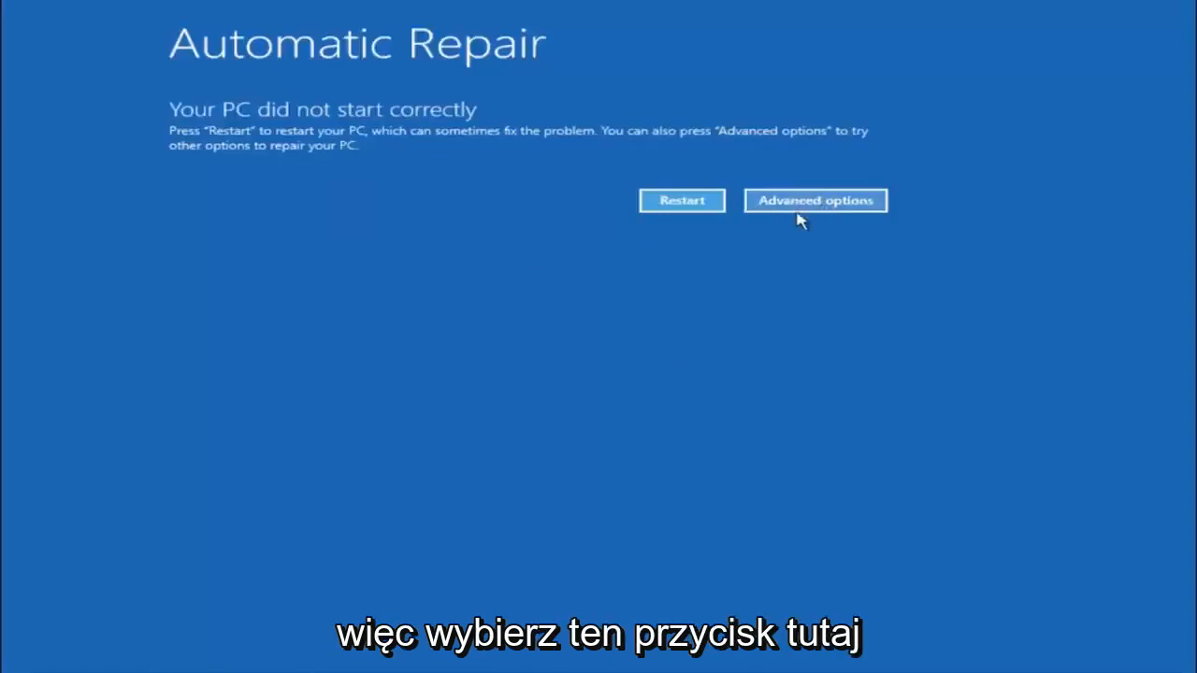
Step: Go through Advanced options, Troubleshoot and Advanced options to launch Command Prompt
click(815, 201)
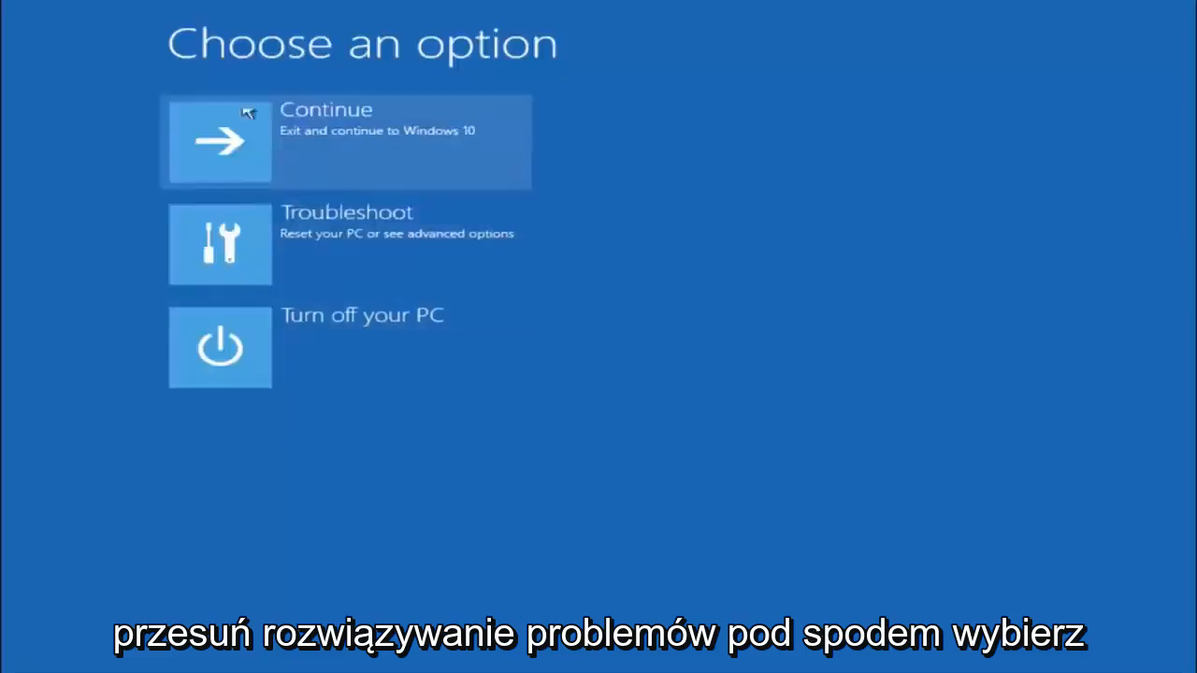
click(220, 244)
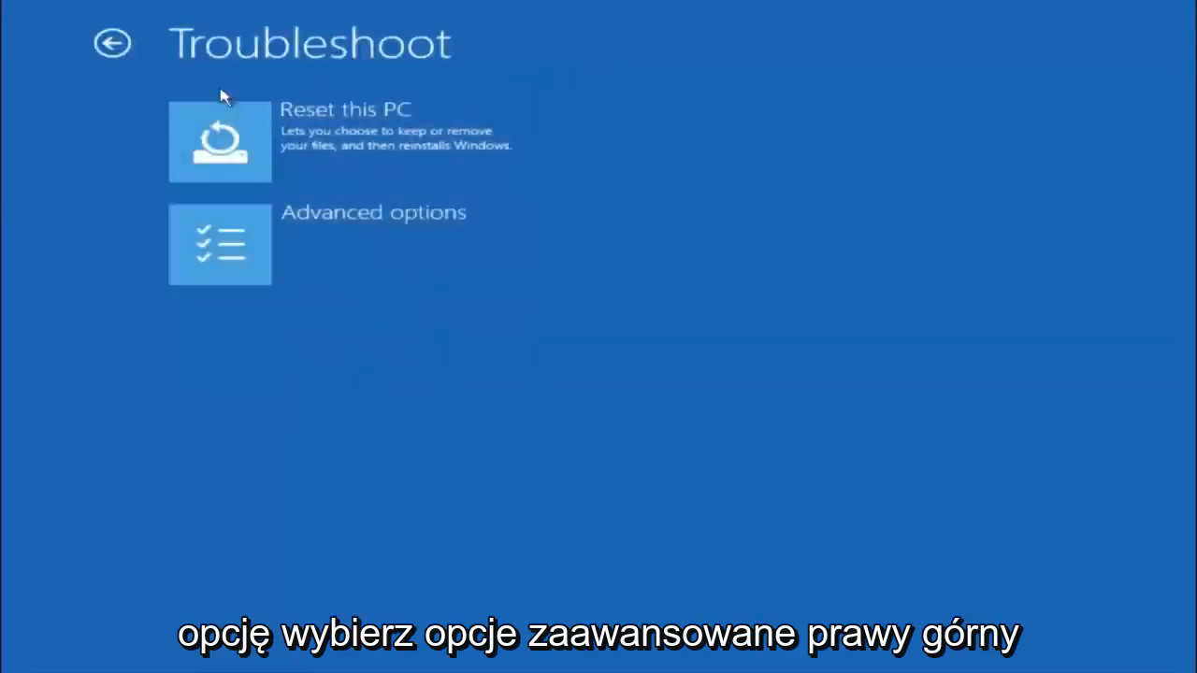
click(220, 243)
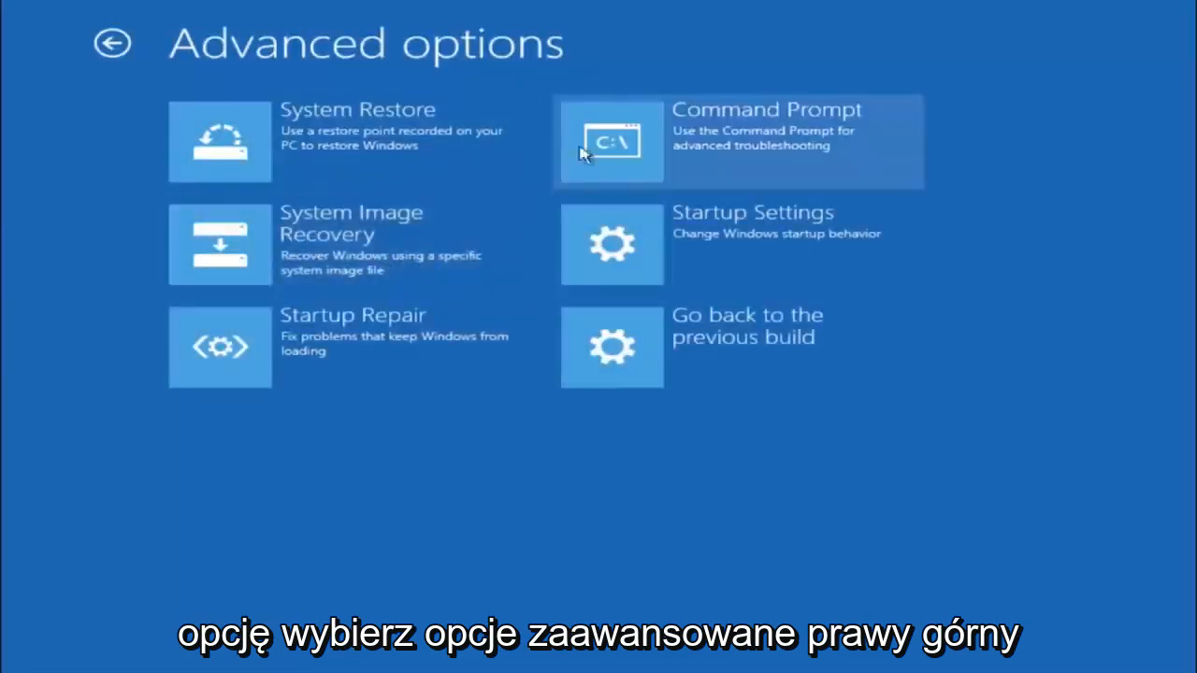
mouse_move(711, 157)
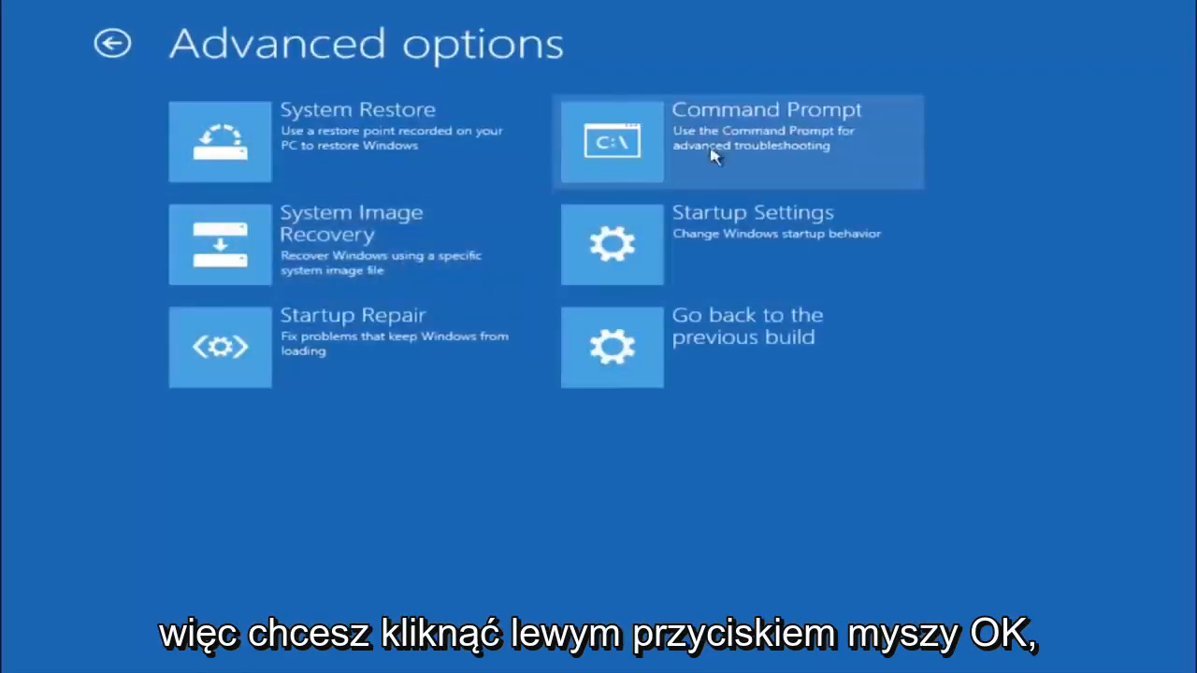
click(738, 140)
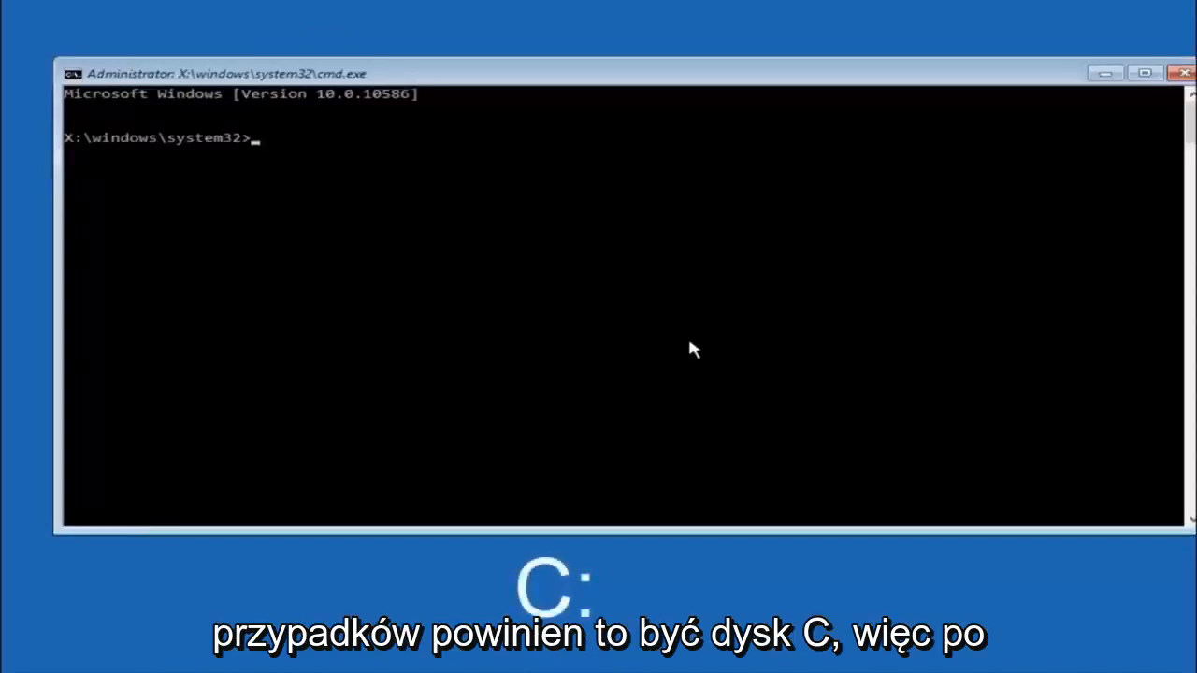
Step: Switch to drive C: and list its folders with dir
text(c:)
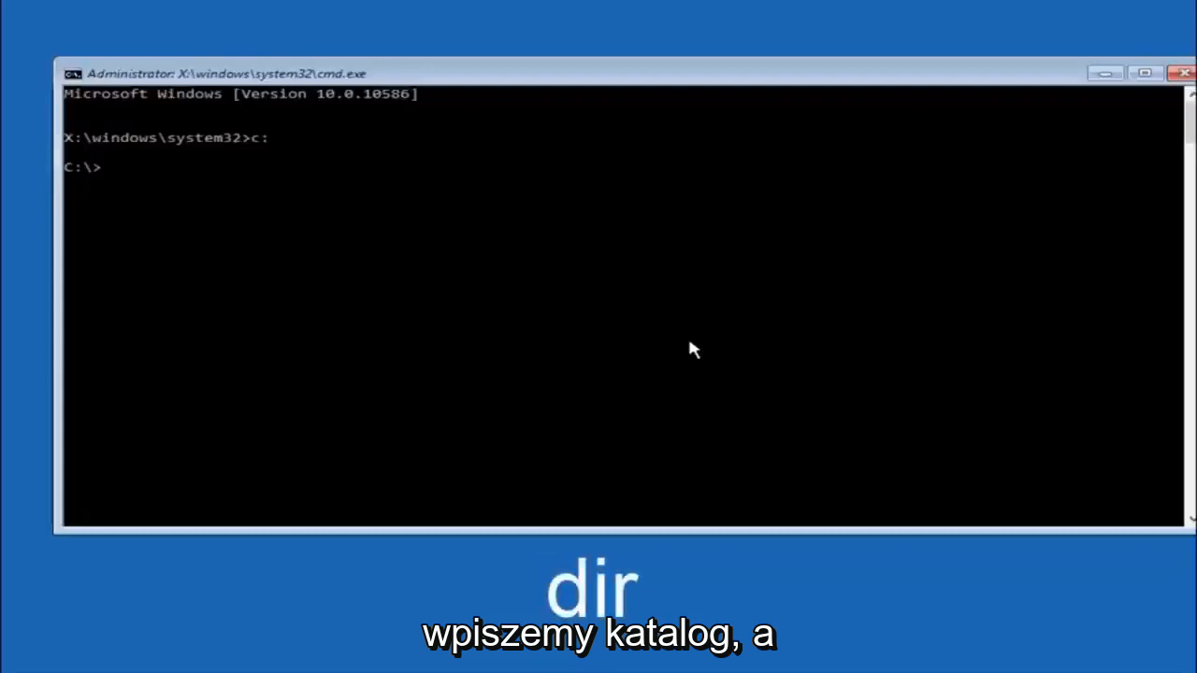
text(dir)
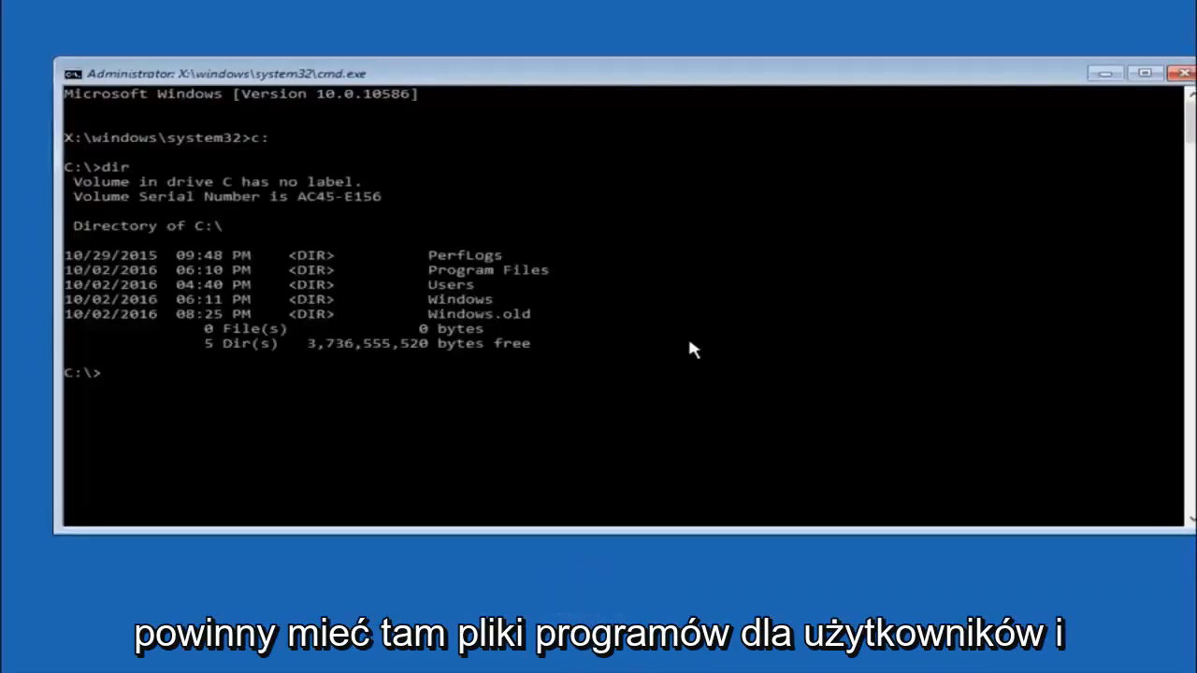
mouse_move(458, 285)
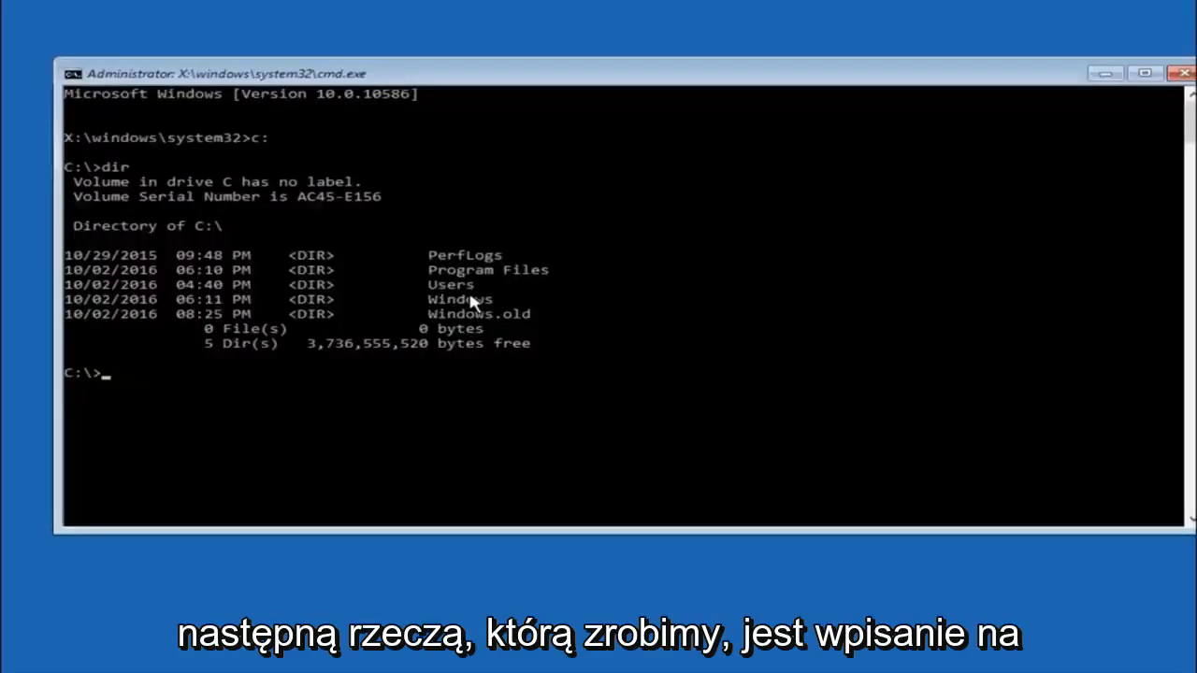
Step: Change directory to \windows\system32\config with the cd command
text(cd)
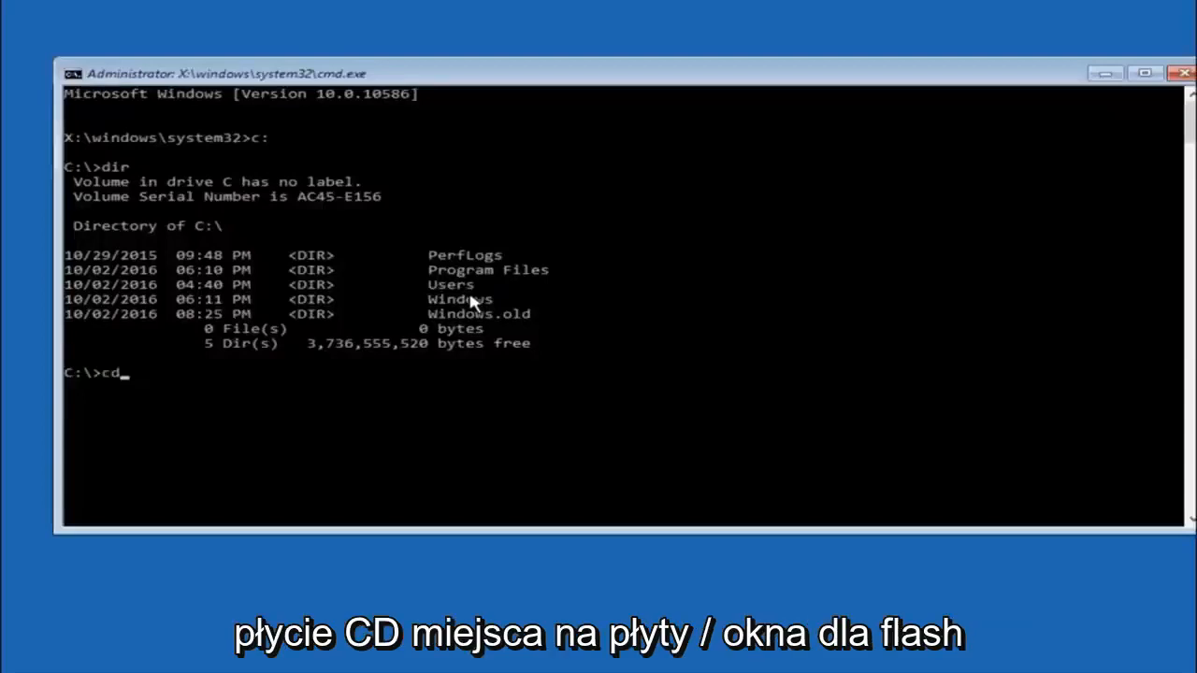
text(" ")
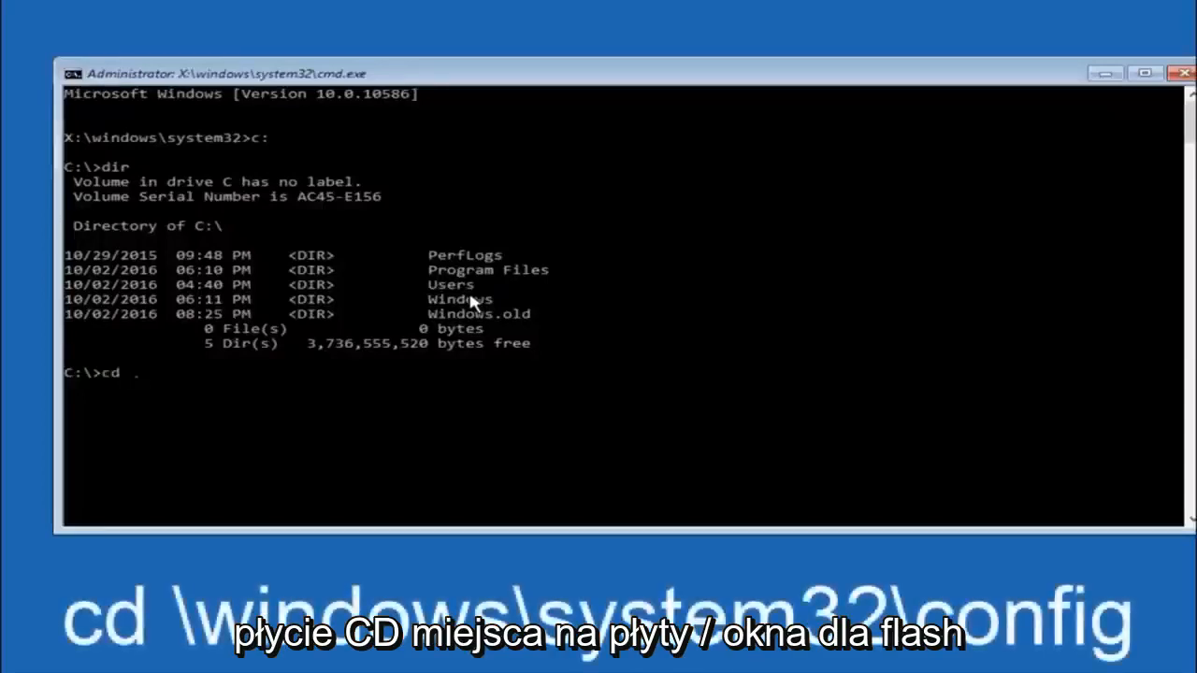
text(\windows)
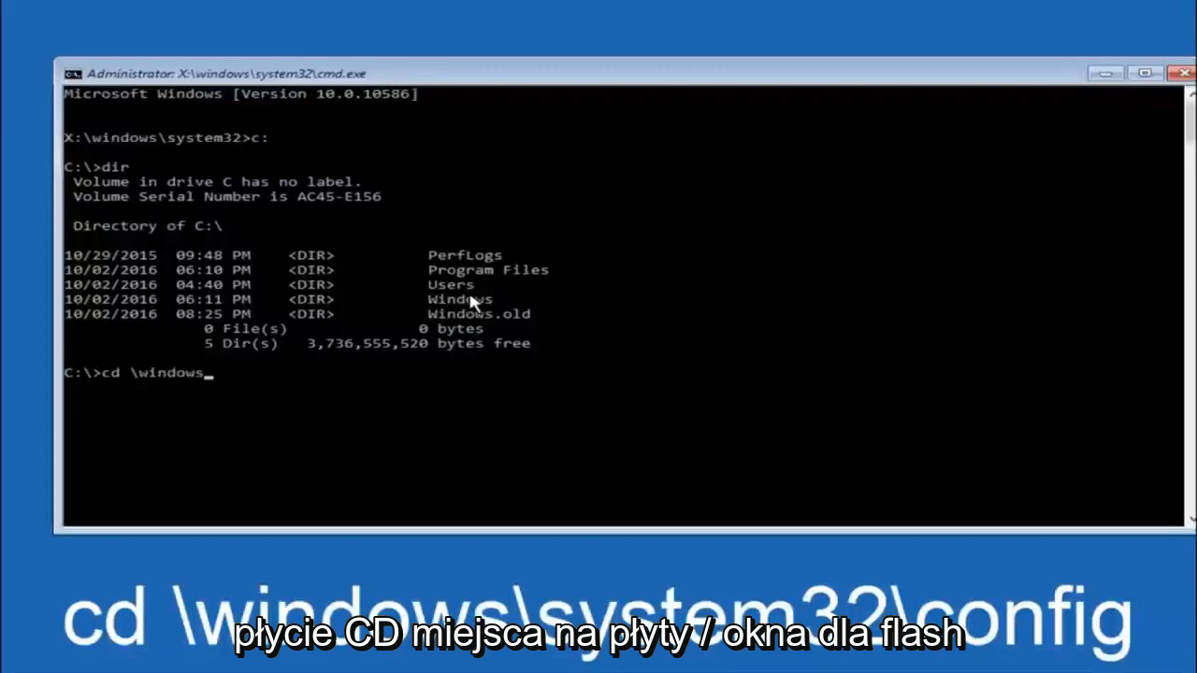
text(syst)
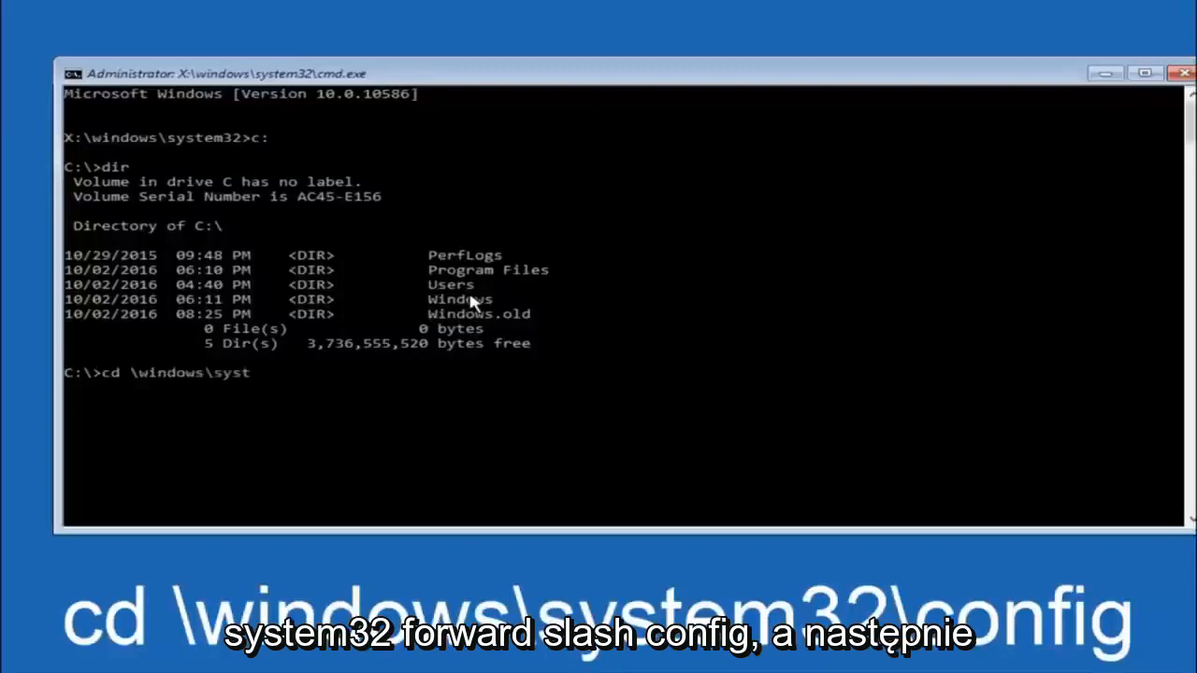
text(em32)
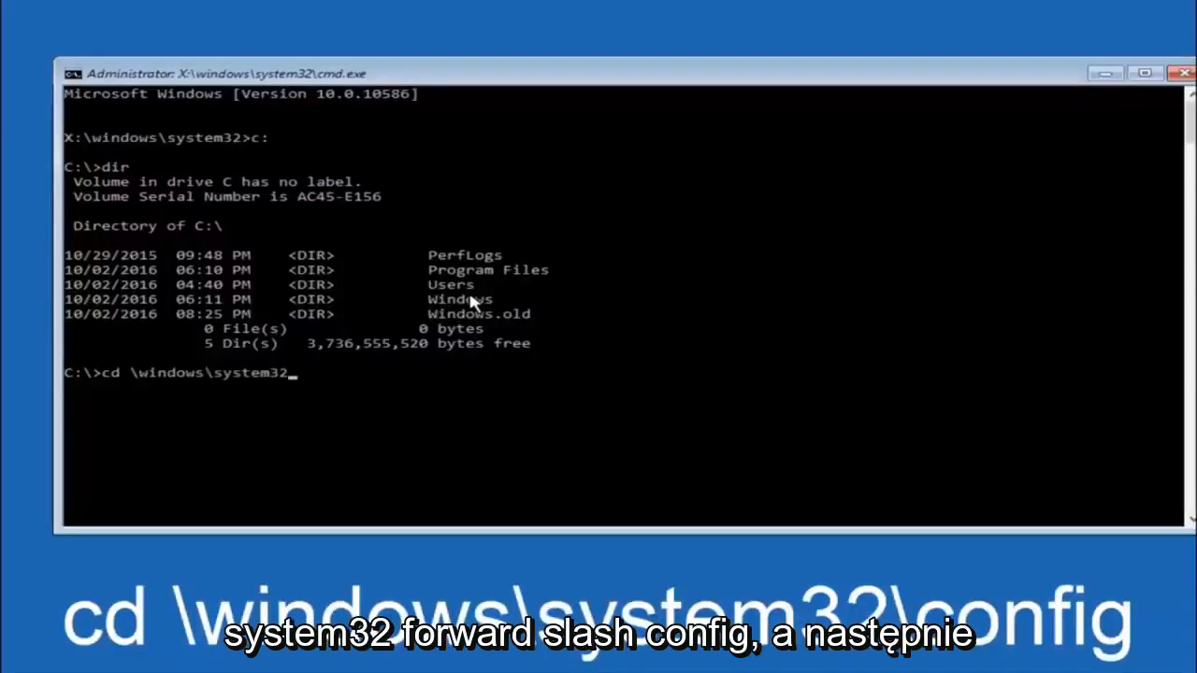
text(\config)
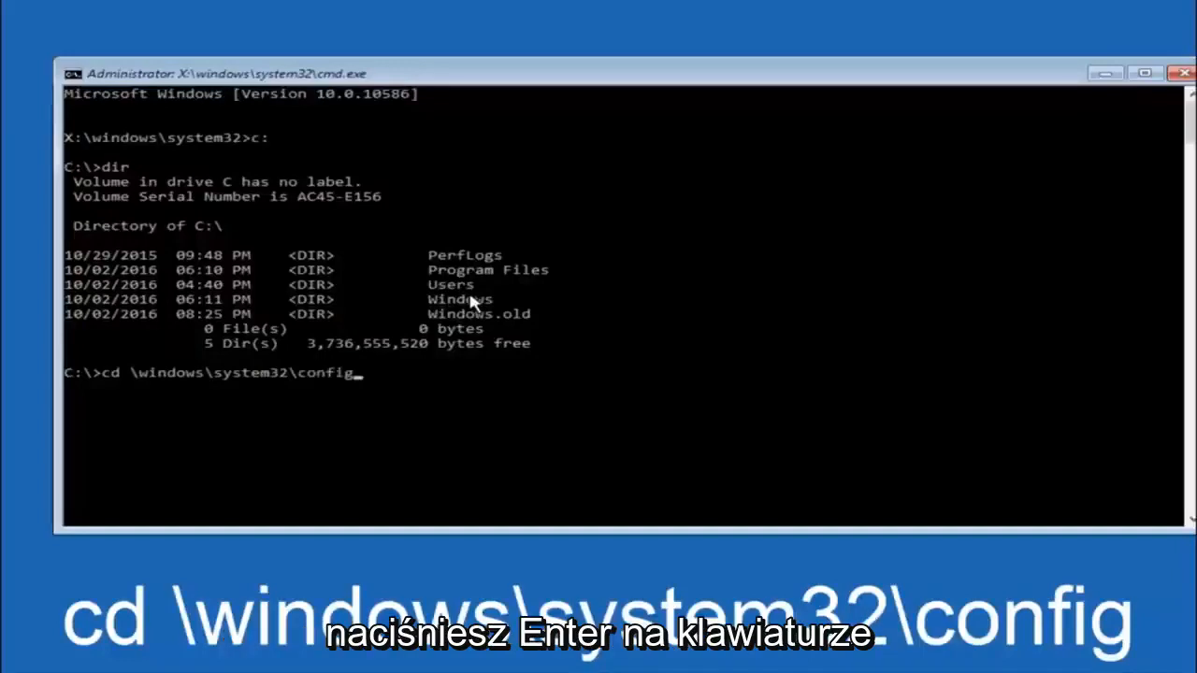
key(Enter)
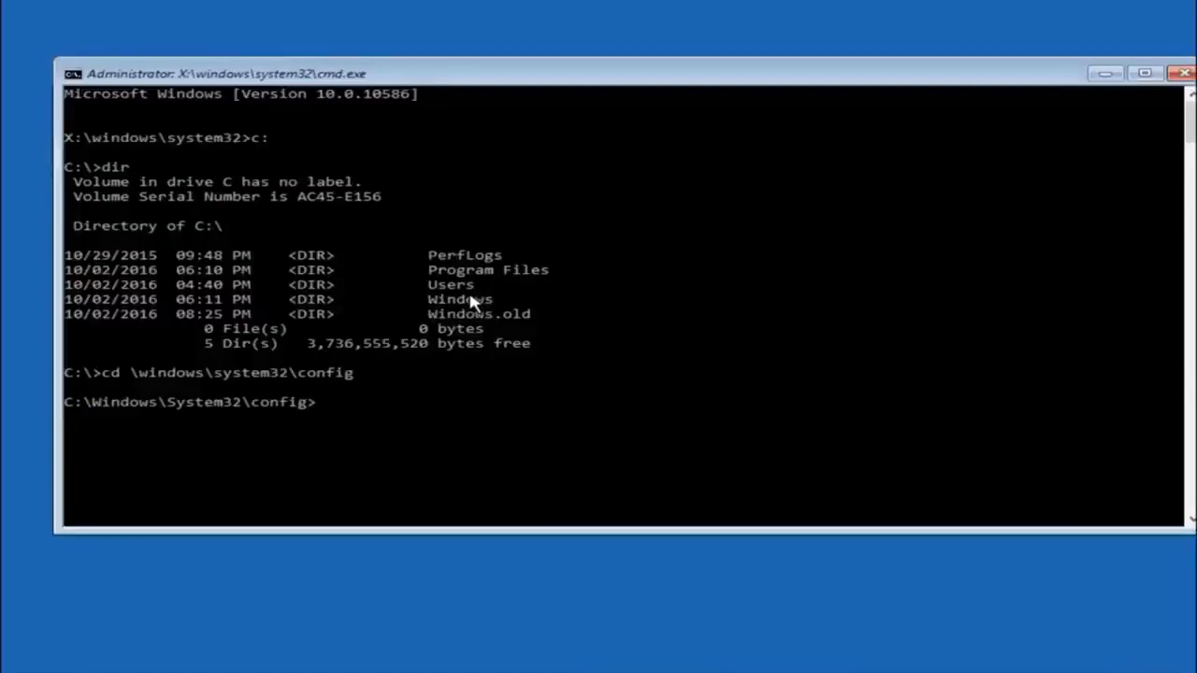
mouse_move(598, 647)
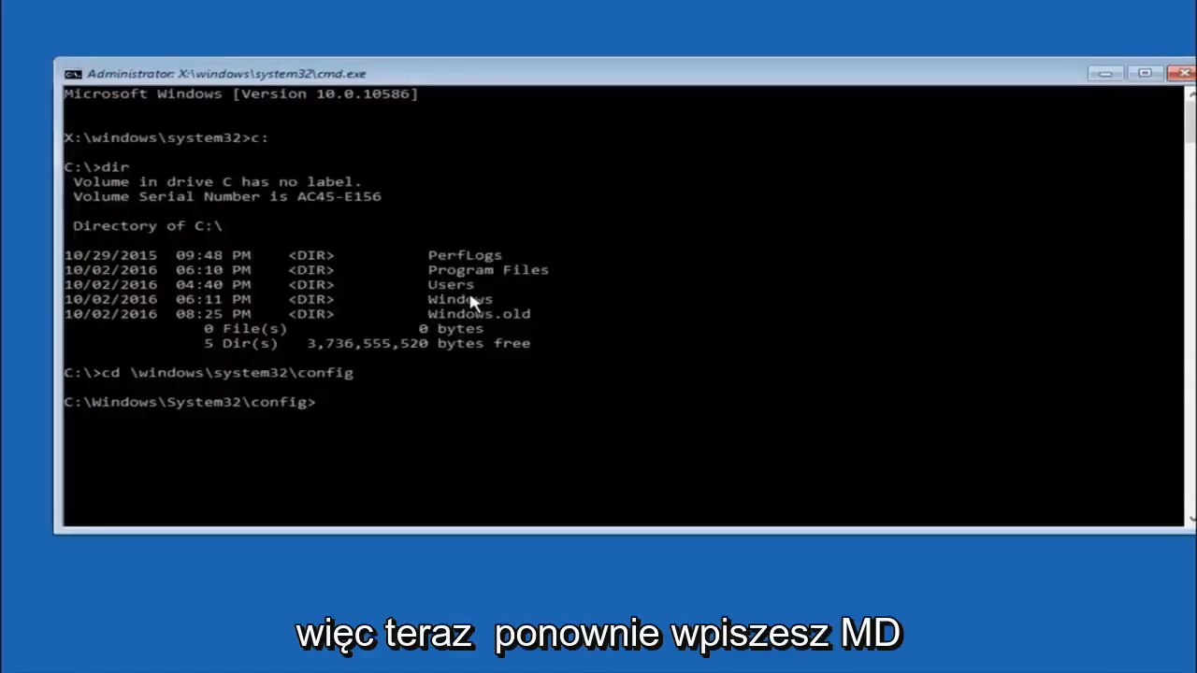
Step: Enter the command 'md backup' at the config folder prompt
text(md)
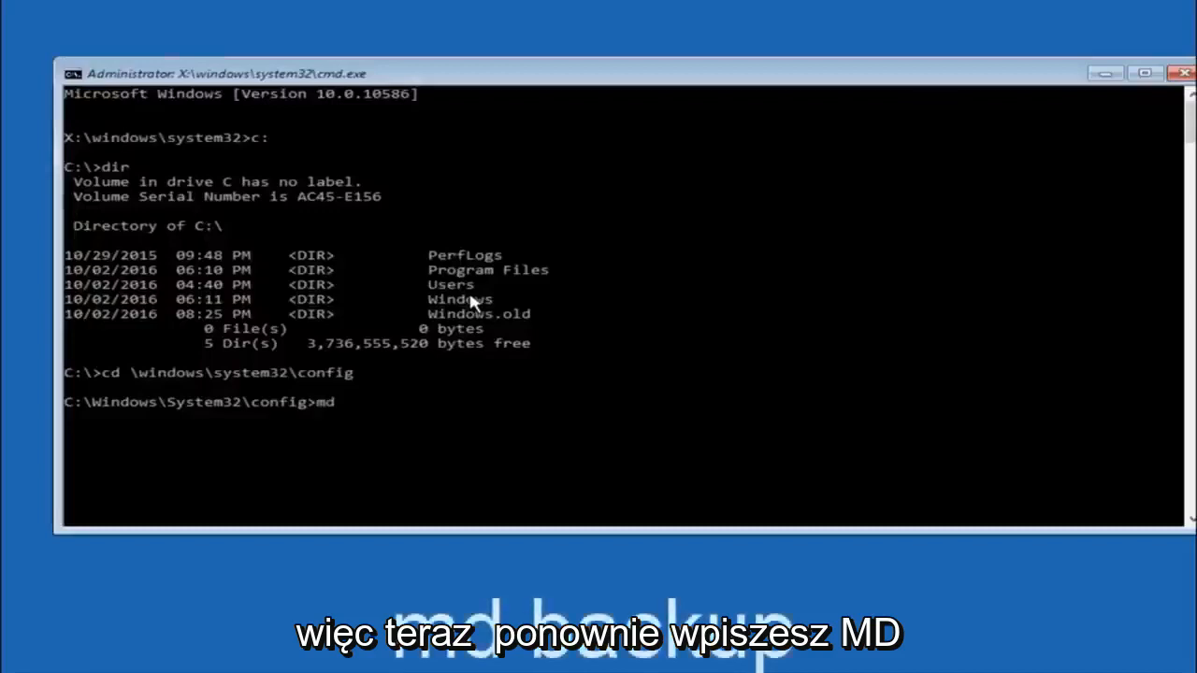
text(backup)
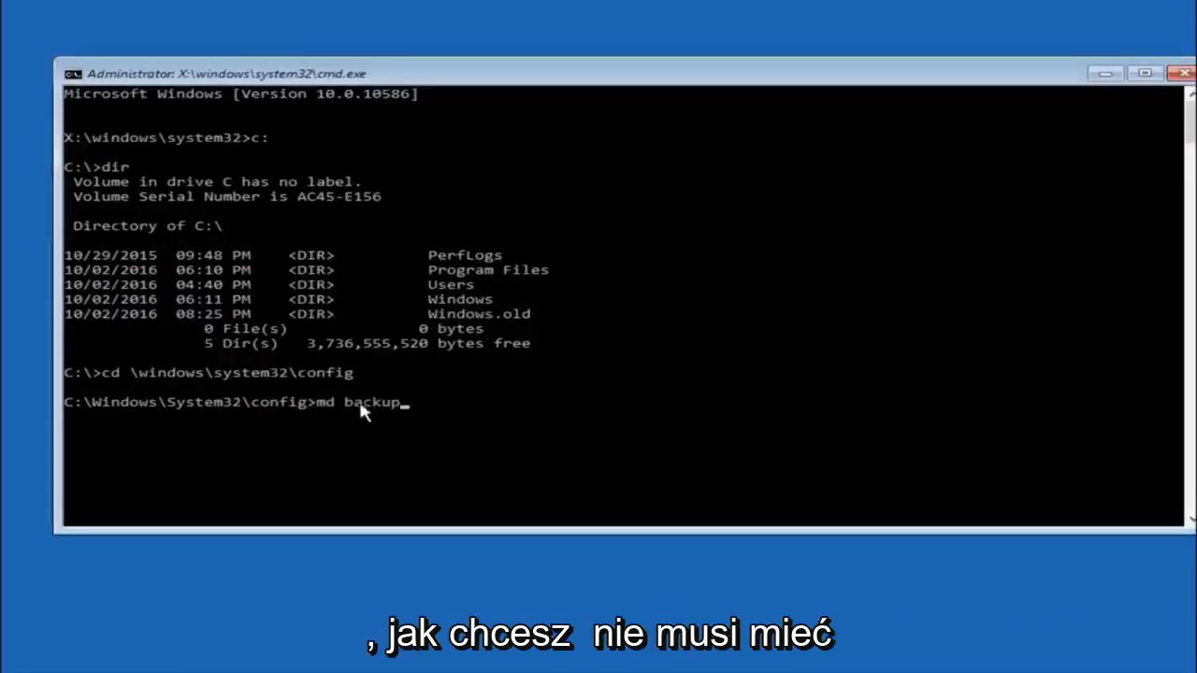
mouse_move(419, 415)
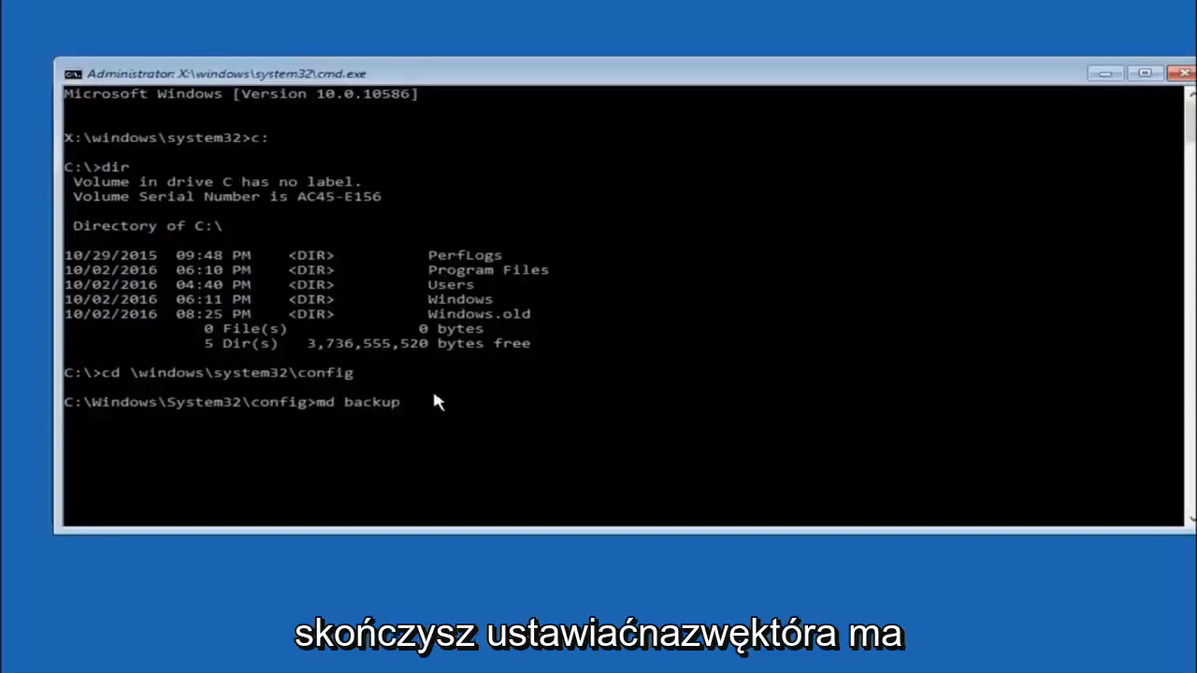
mouse_move(440, 454)
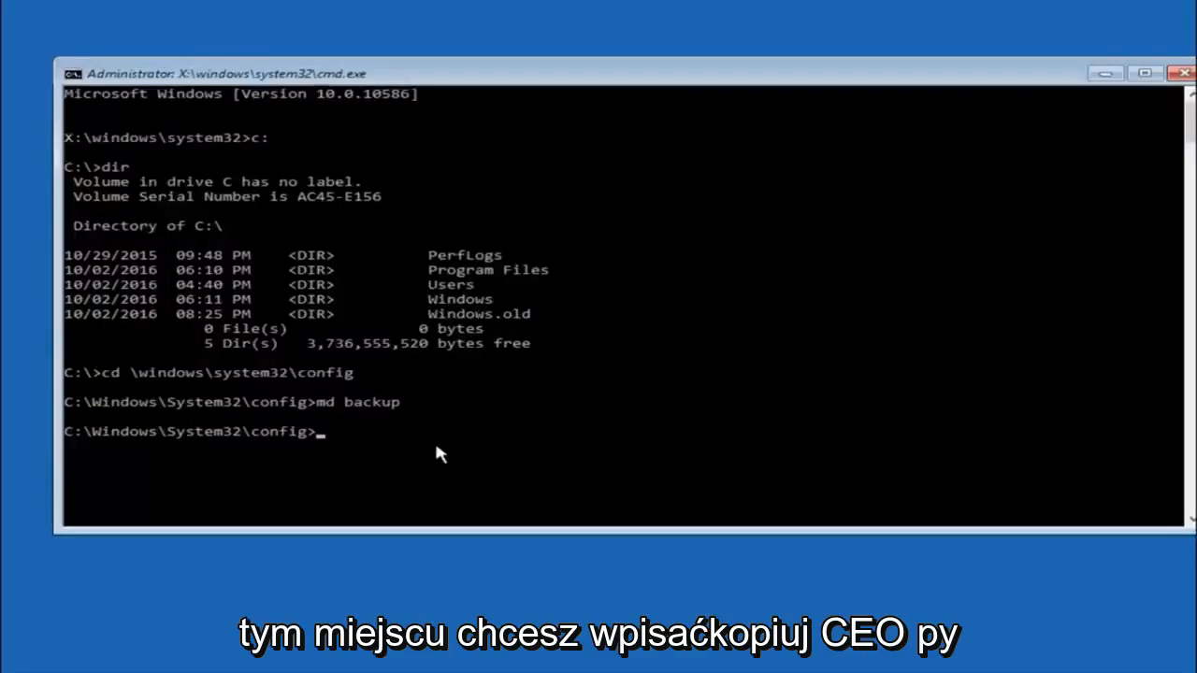
Step: Enter 'copy *.* backup' to copy all config files into the backup folder
text(copy)
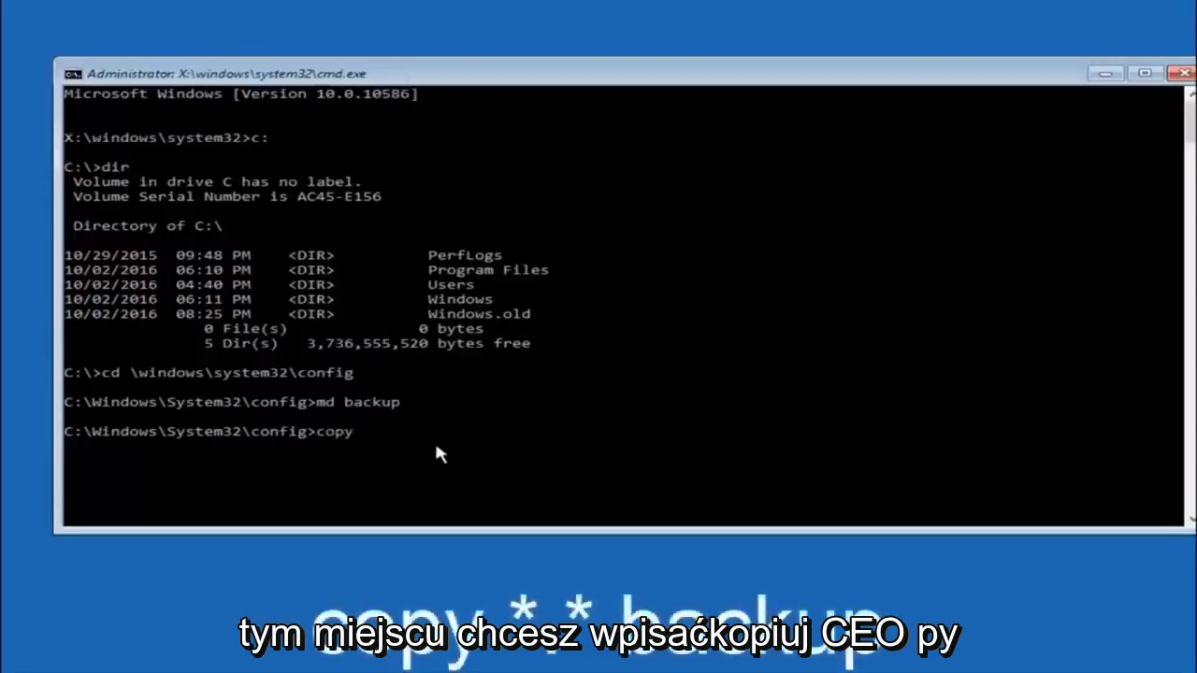
mouse_move(215, 526)
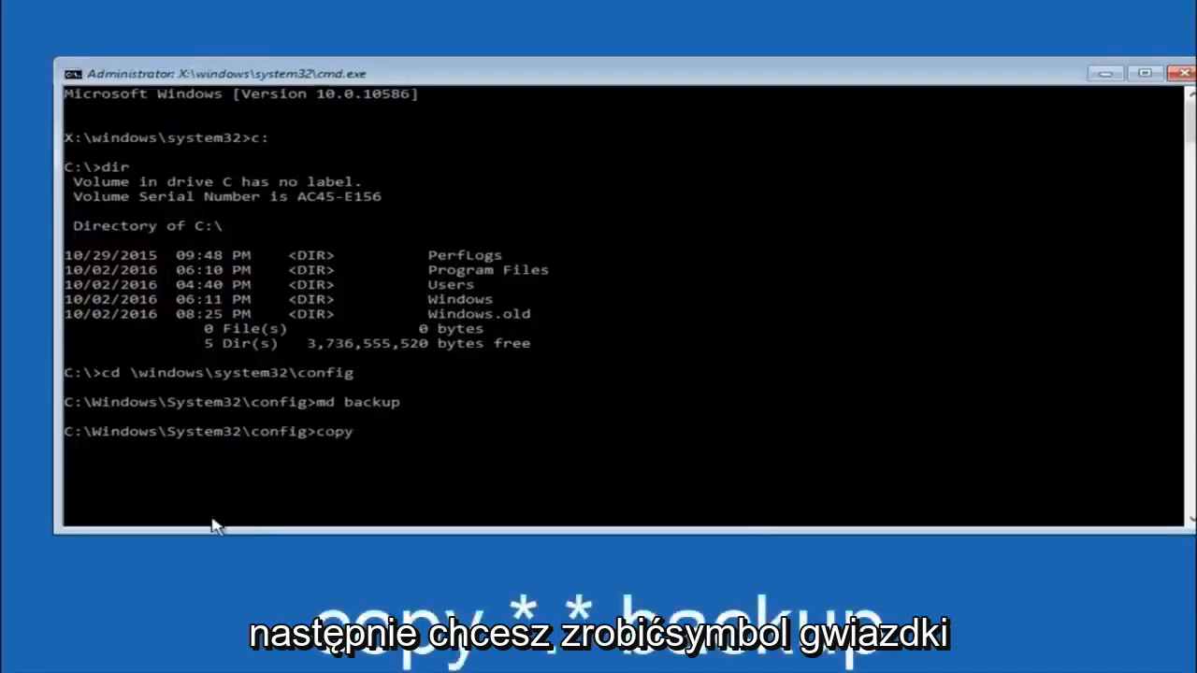
text(*)
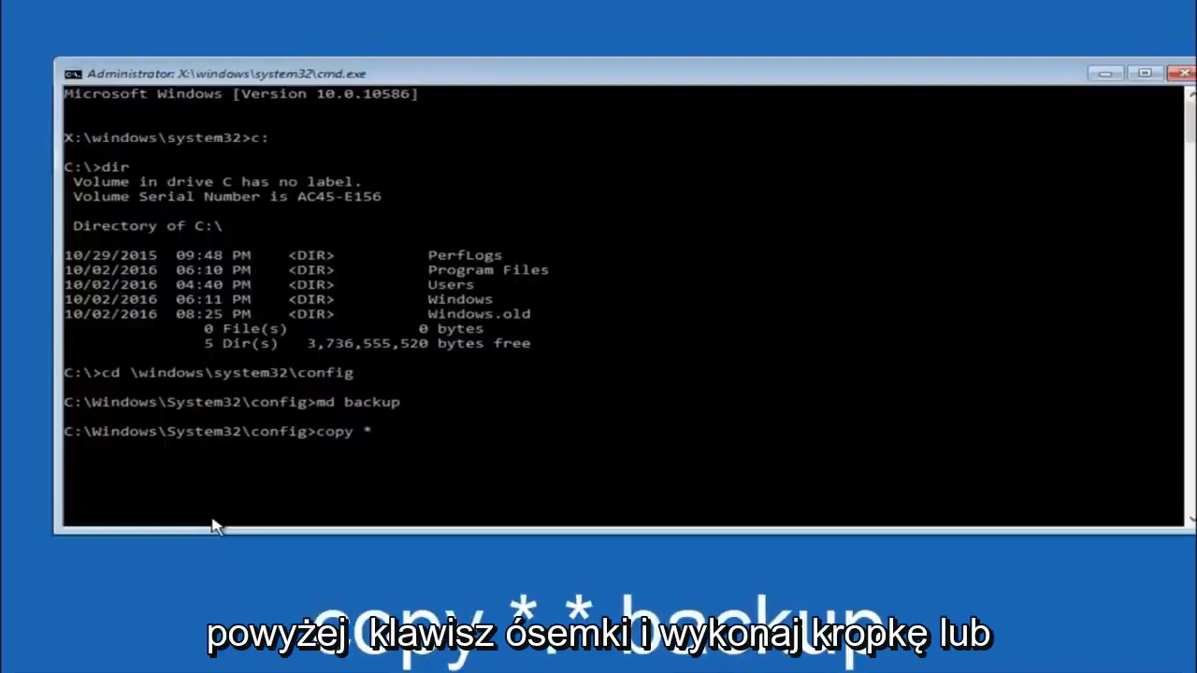
text(.*)
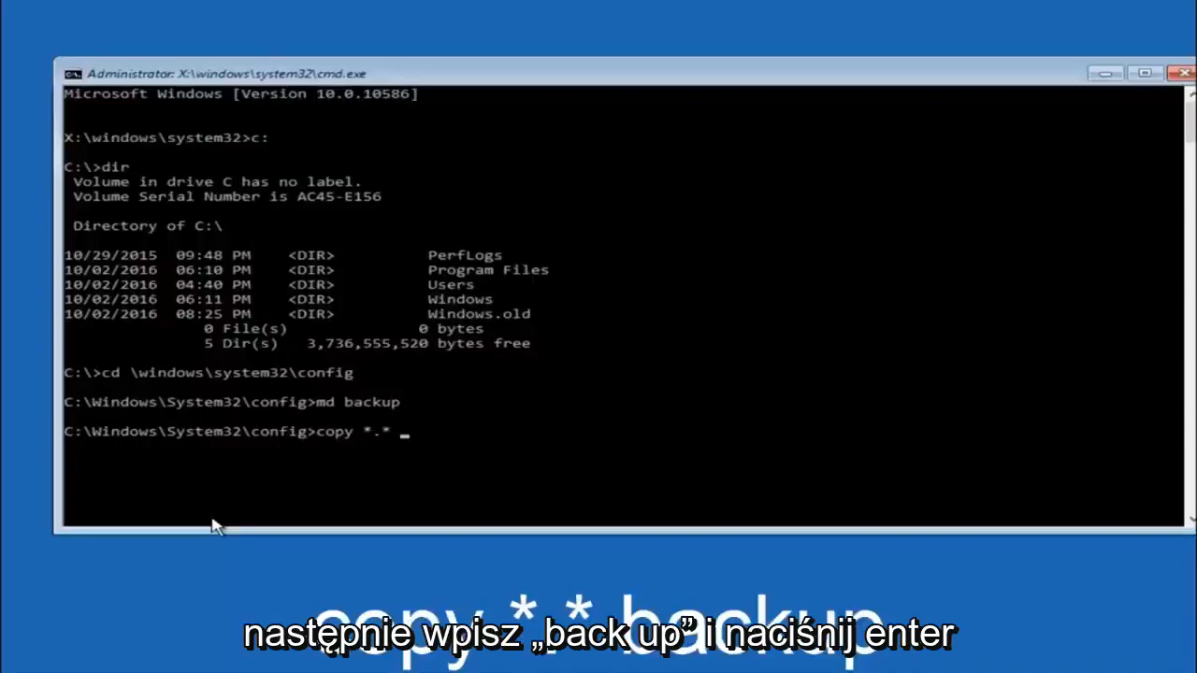
text(backup1)
text(CD r)
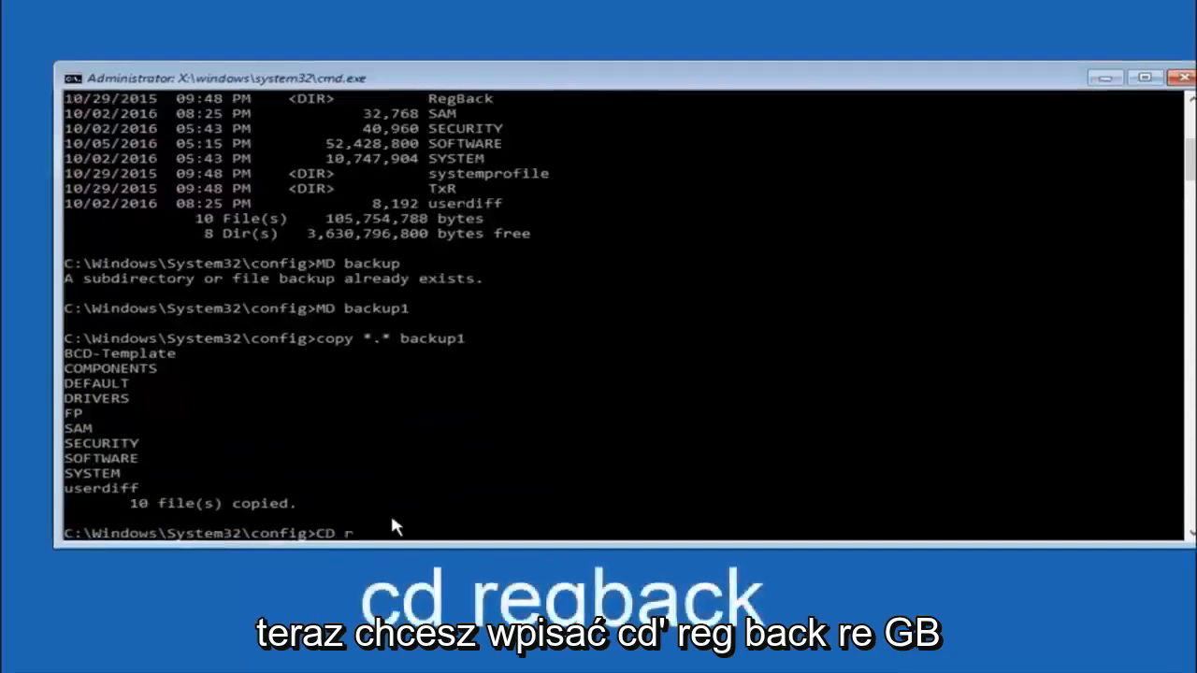
Step: Change into the RegBack folder and list its DEFAULT, SAM, SECURITY, SOFTWARE and SYSTEM hives
text(eg)
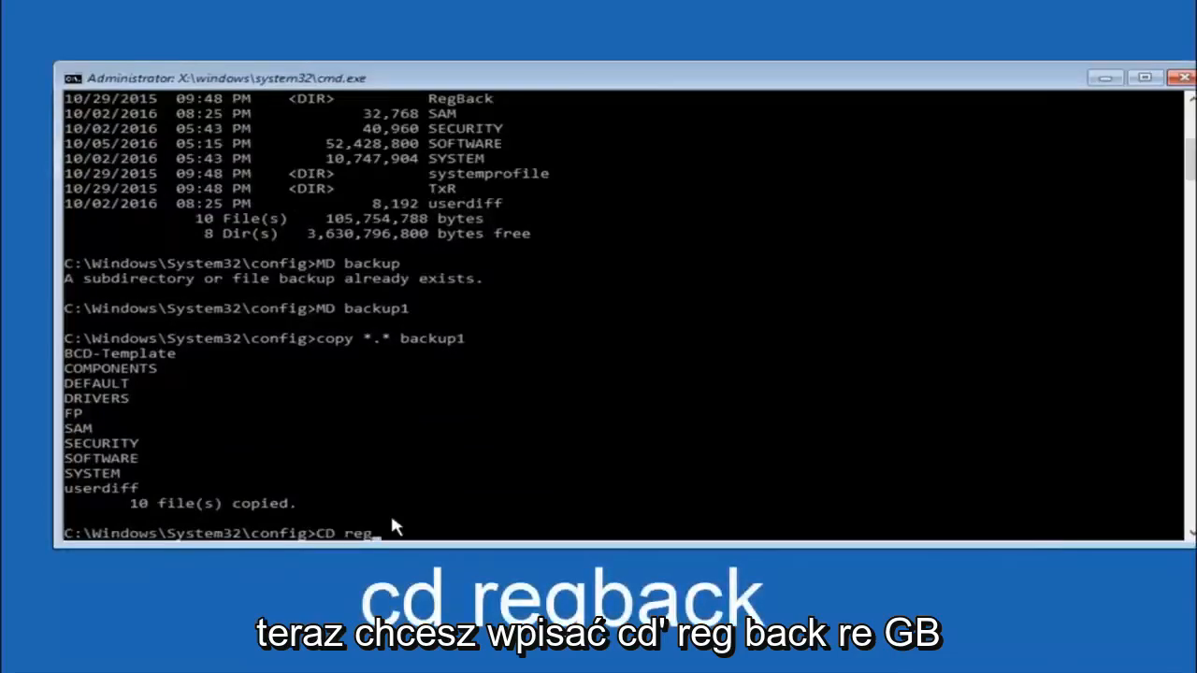
text(back)
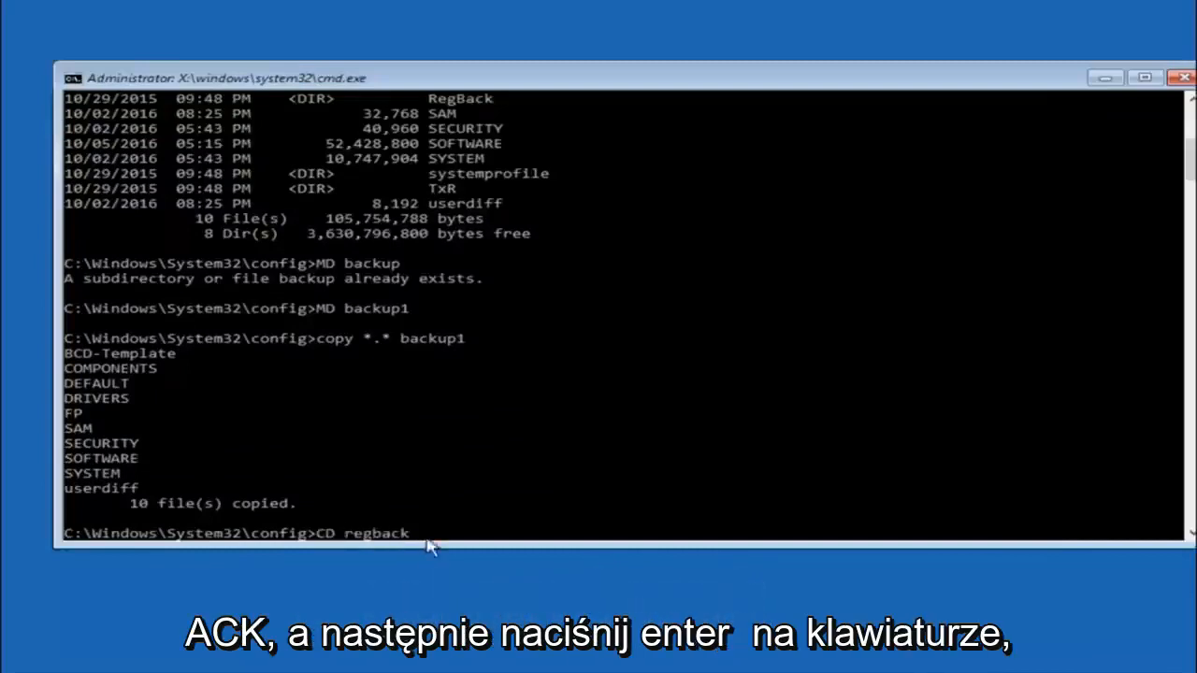
mouse_move(390, 549)
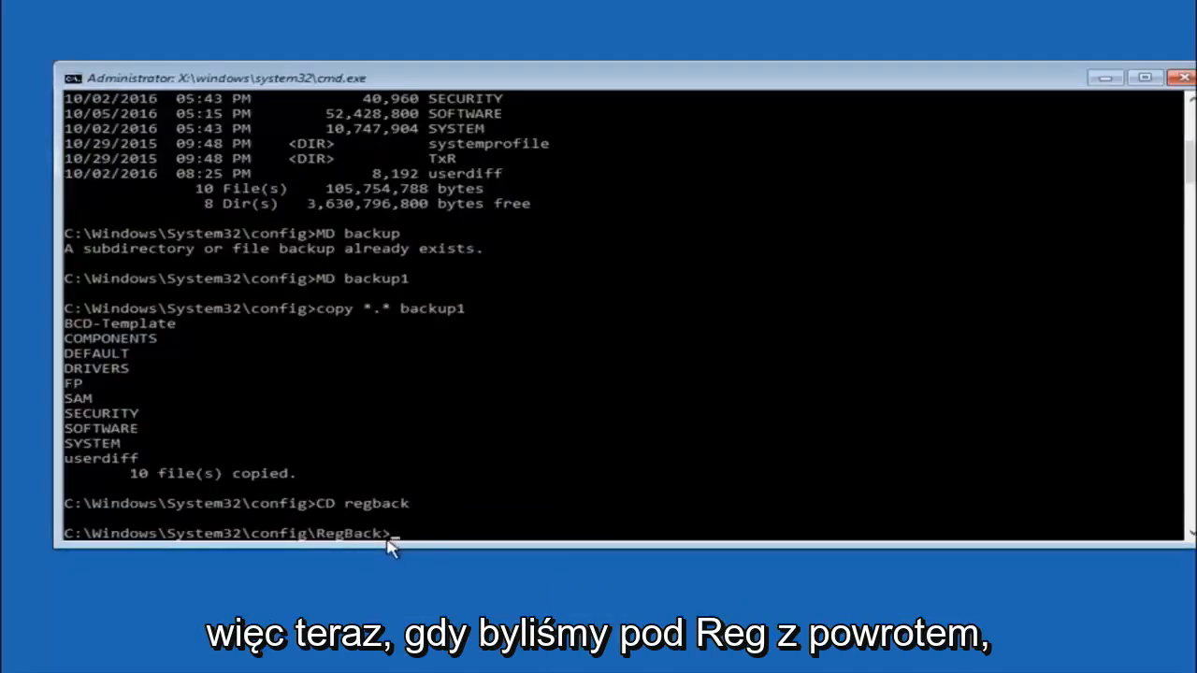
text(dir)
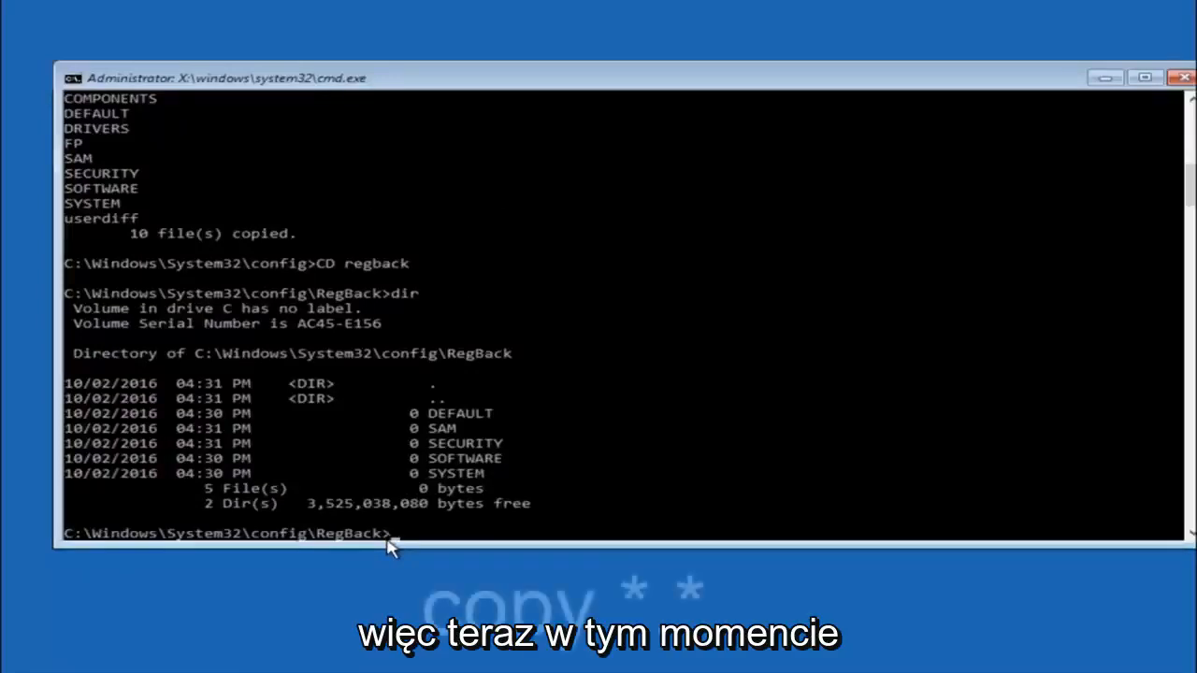
Step: Copy all RegBack files into the parent config folder with 'copy *.* ..', overwriting all (A)
text(copy)
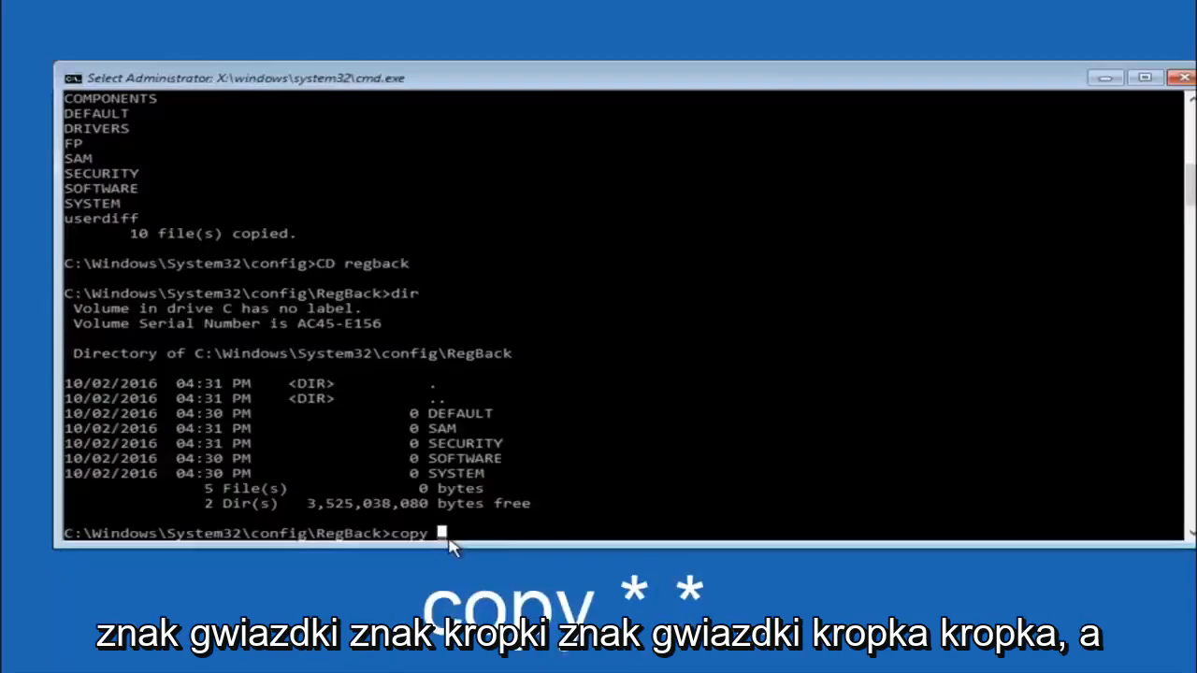
text(*)
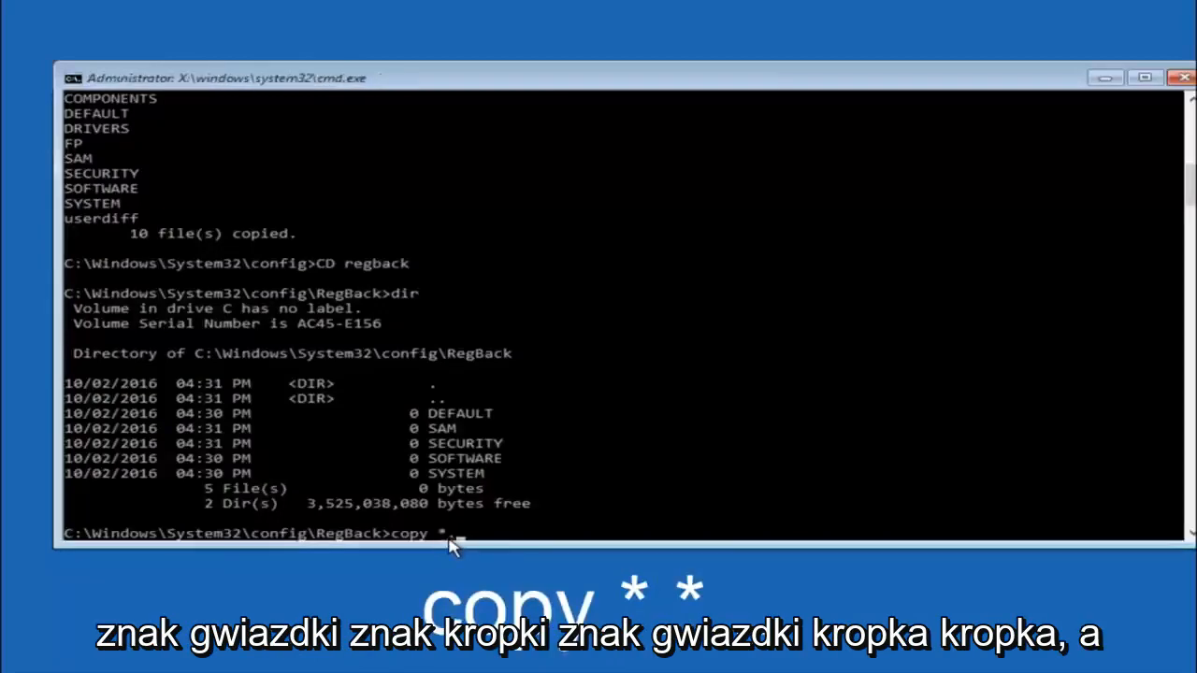
text(.*)
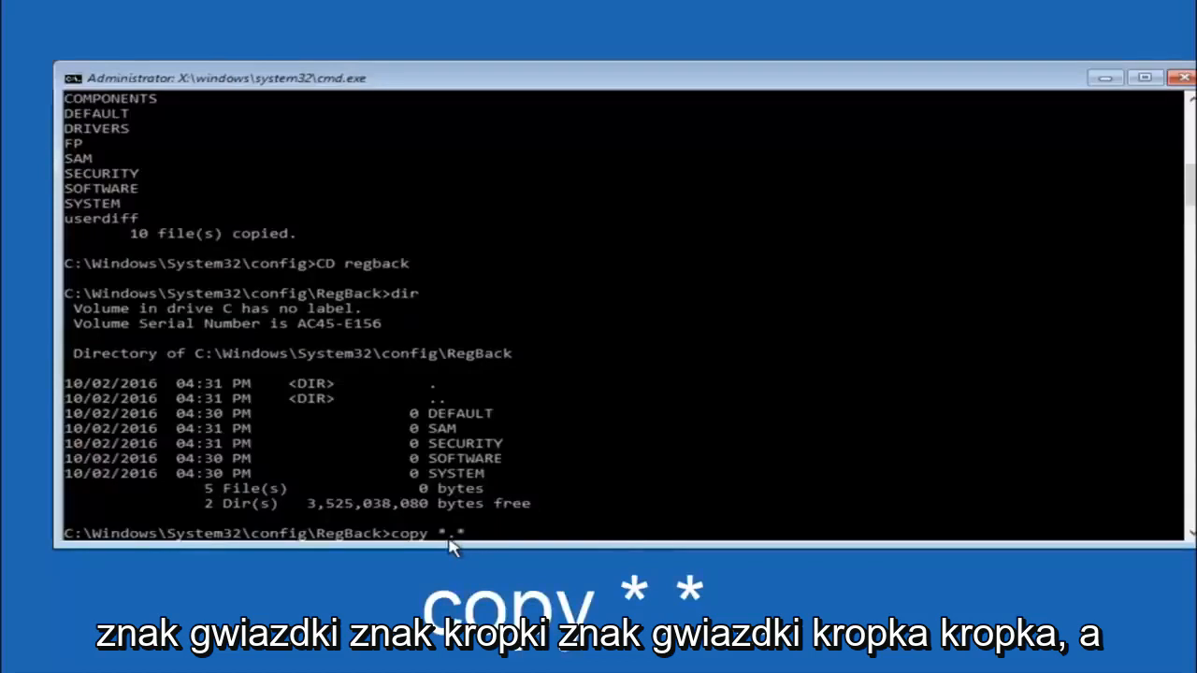
text(..)
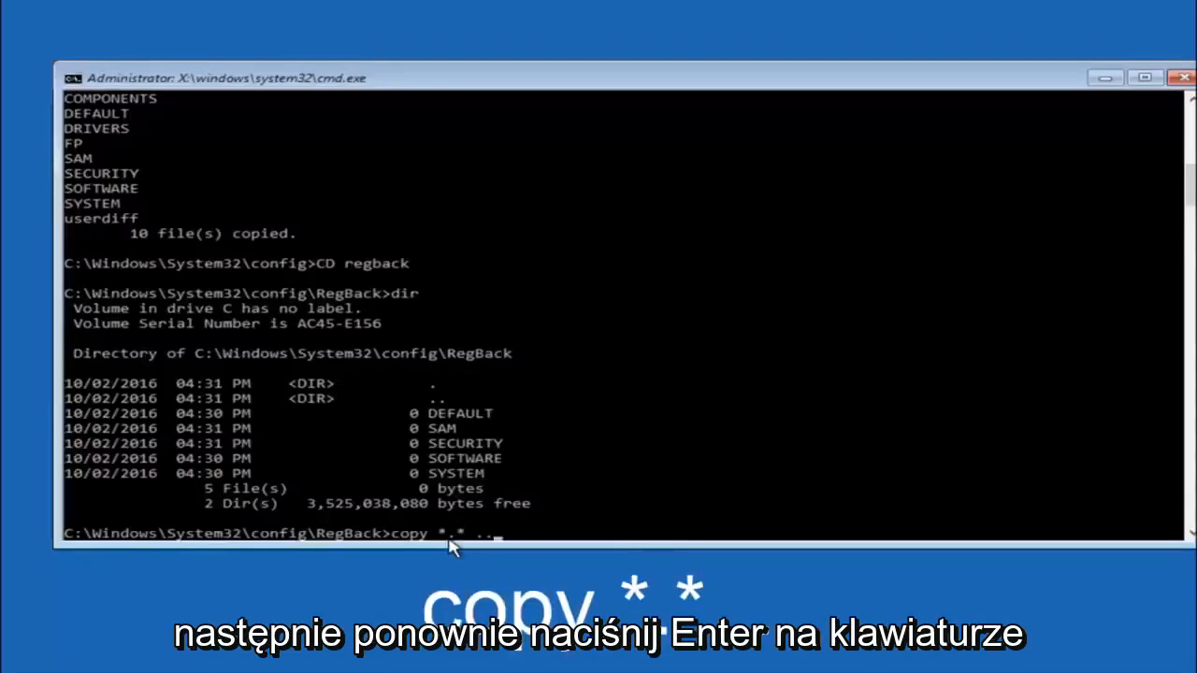
key(Enter)
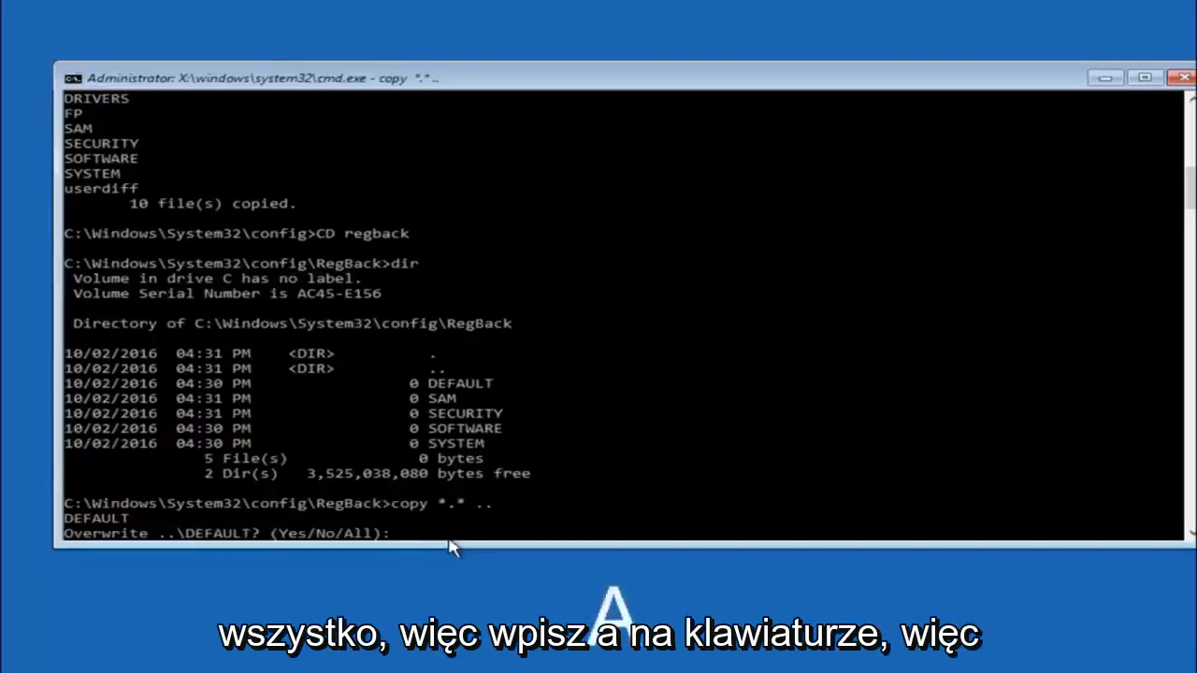
text(A)
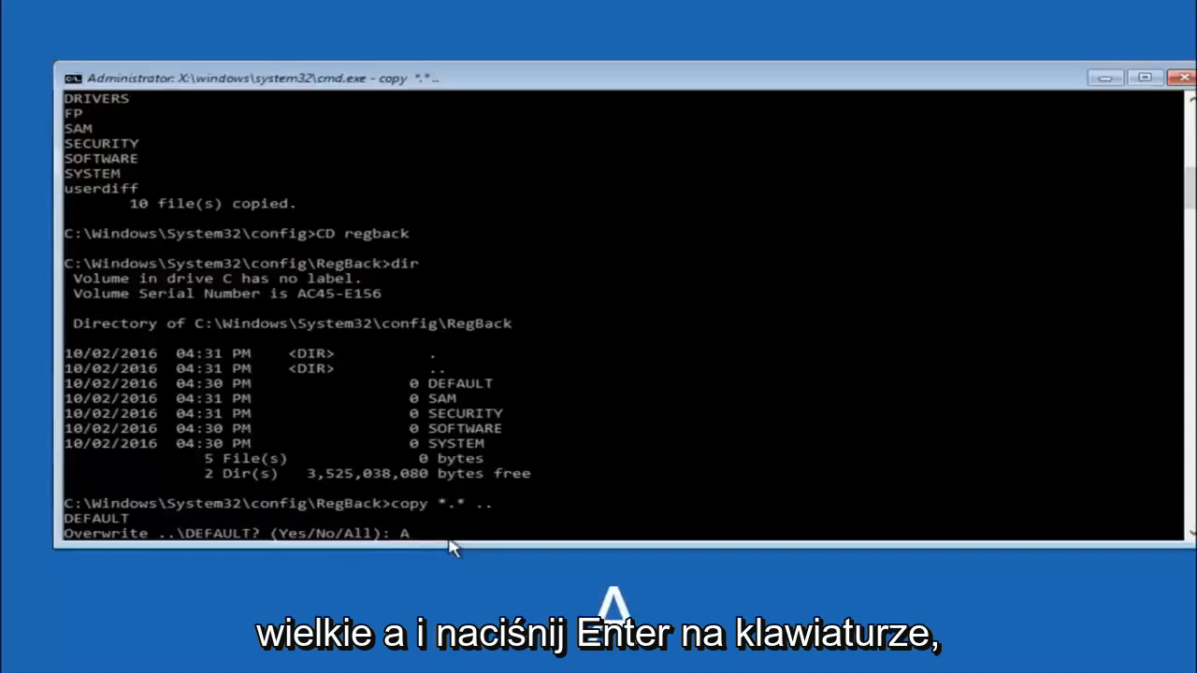